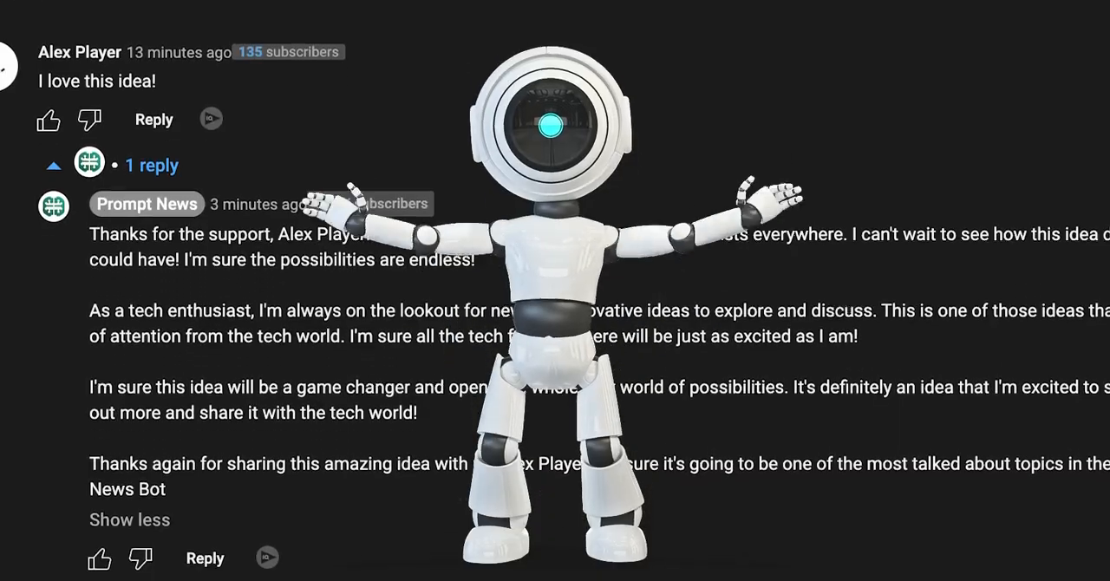
Scroll through the YouTube comment thread showing the bot's reply.
scroll(down, 3)
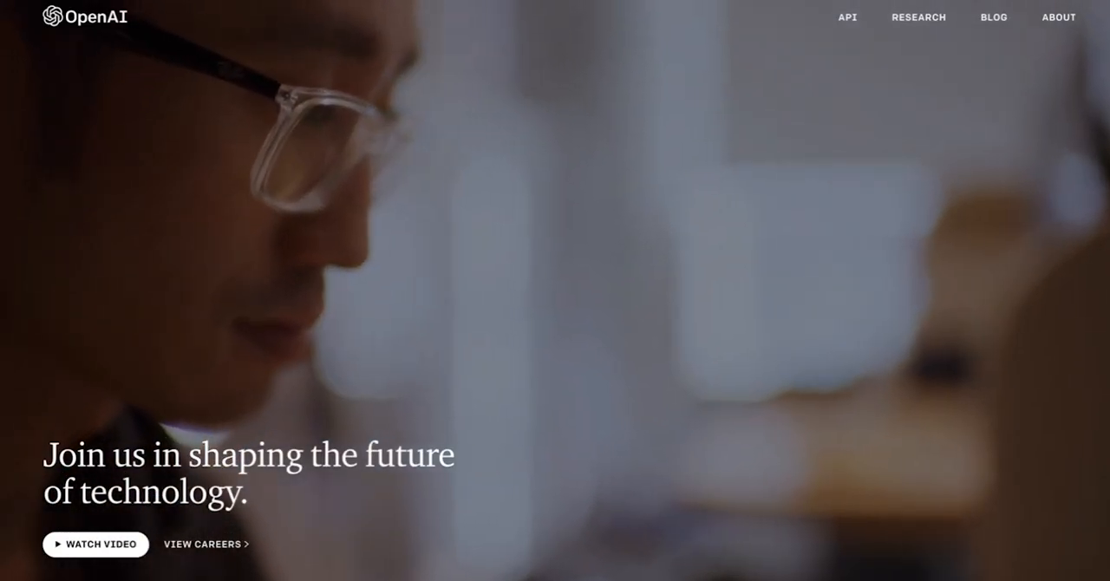
Go to the OpenAI API site and into the Playground editor.
click(847, 17)
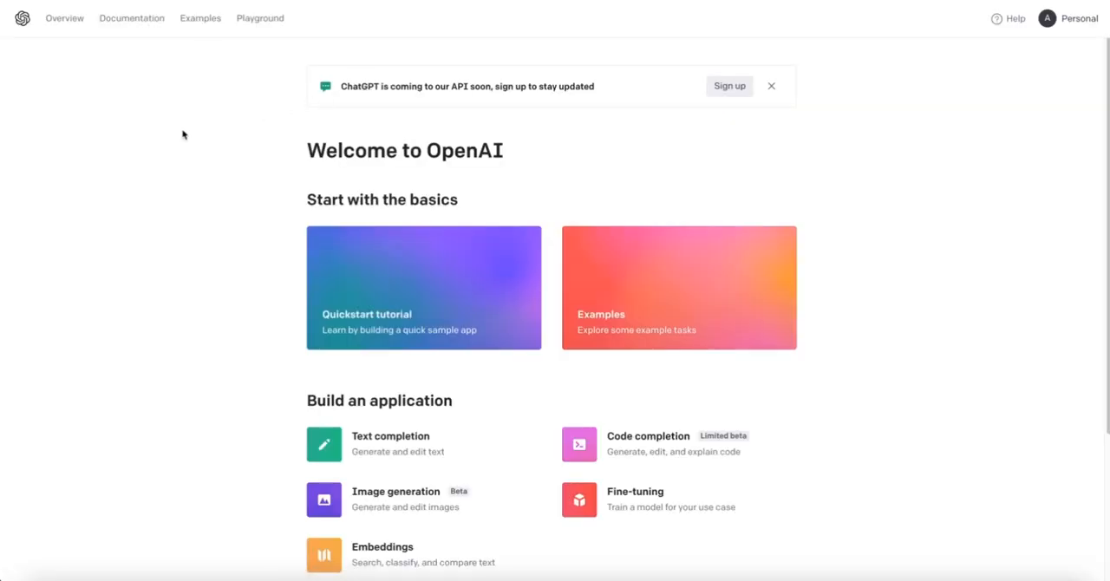
click(260, 17)
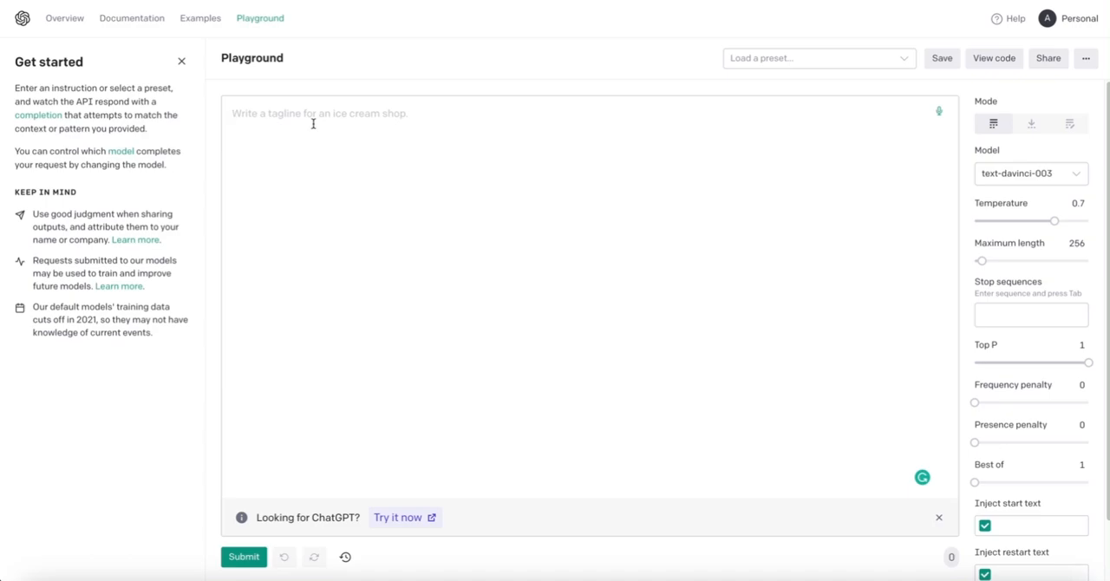
Draft the prompt 'Comment: How are you doing this?' and correct the misspelled word.
text(Comment:)
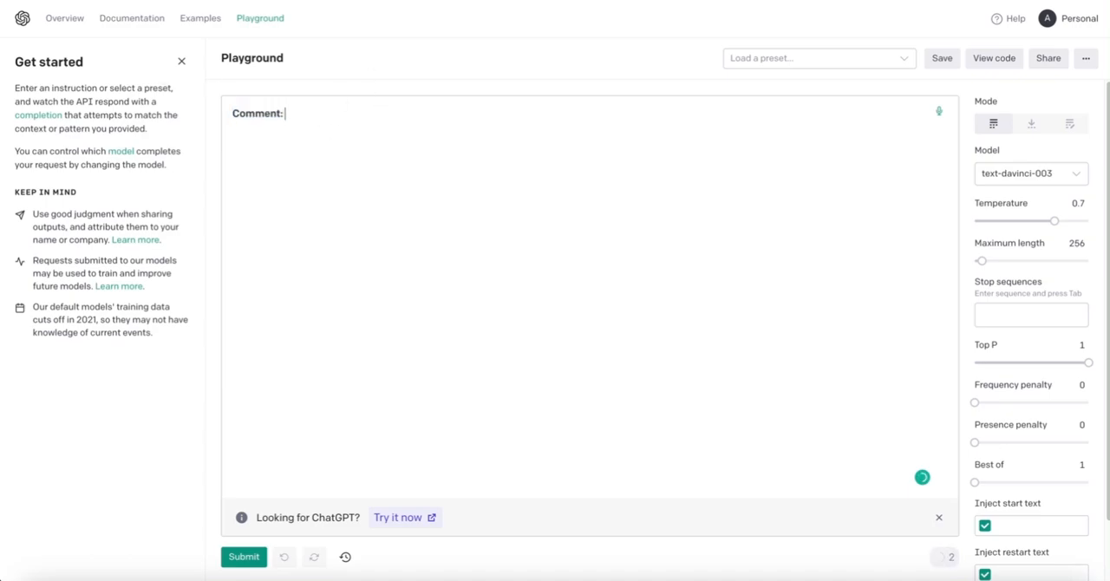
text(How are you doing this)
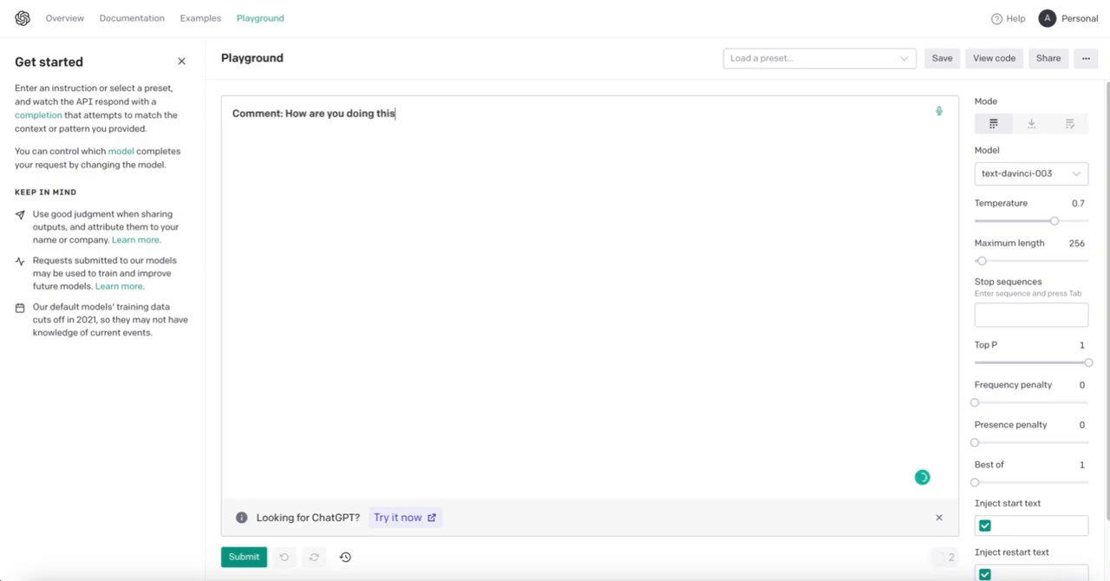
text(?)
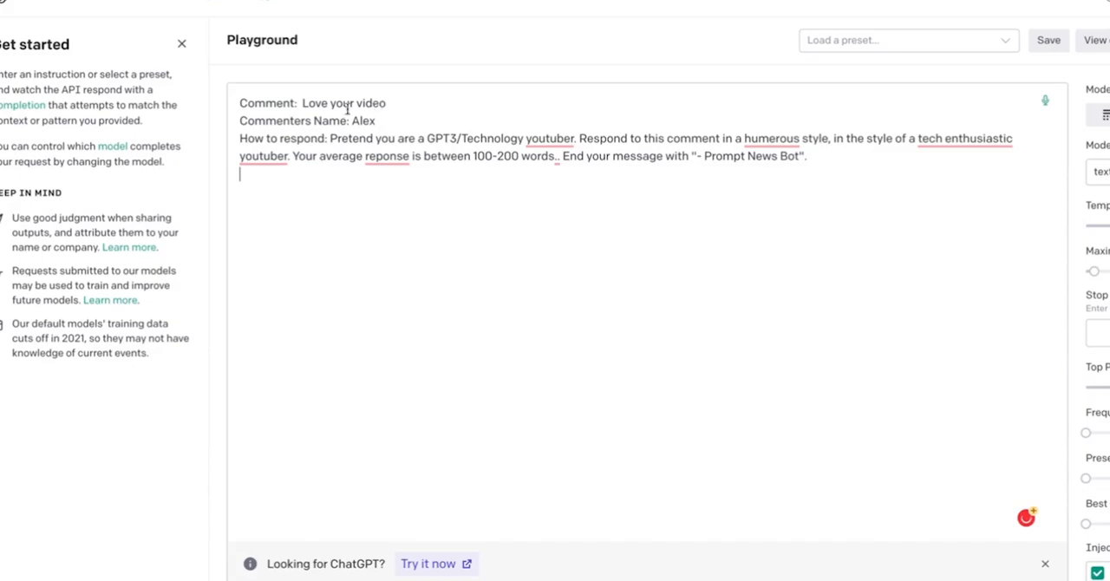
double_click(344, 103)
text(s)
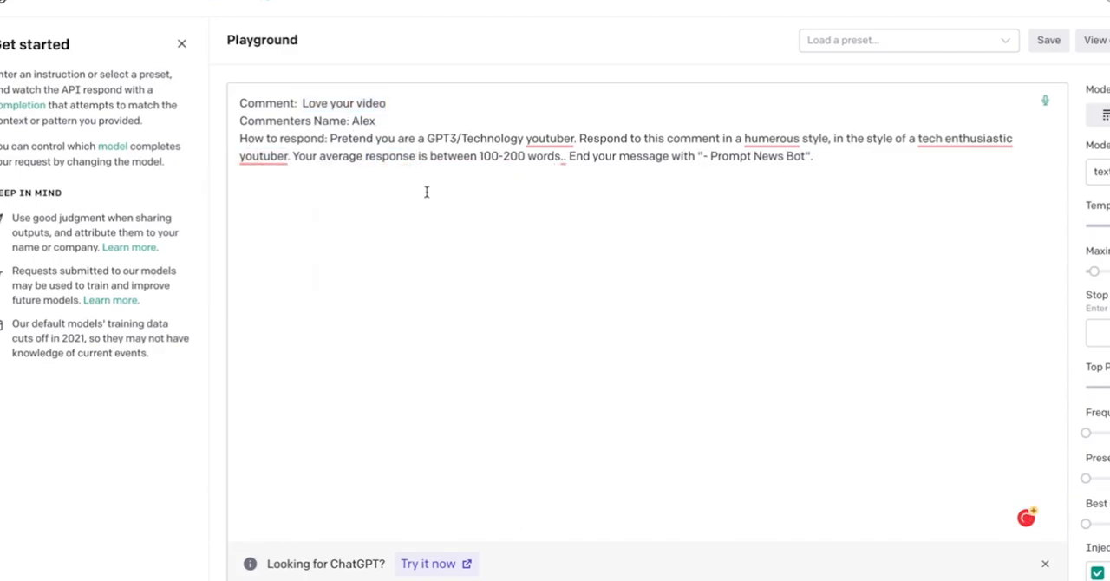
mouse_move(399, 128)
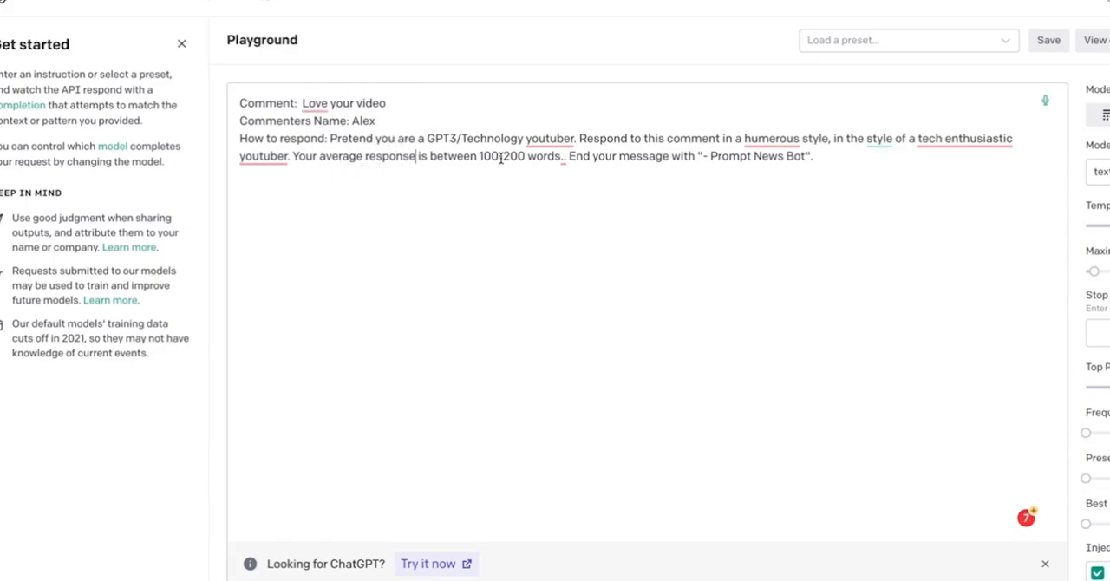
text(-)
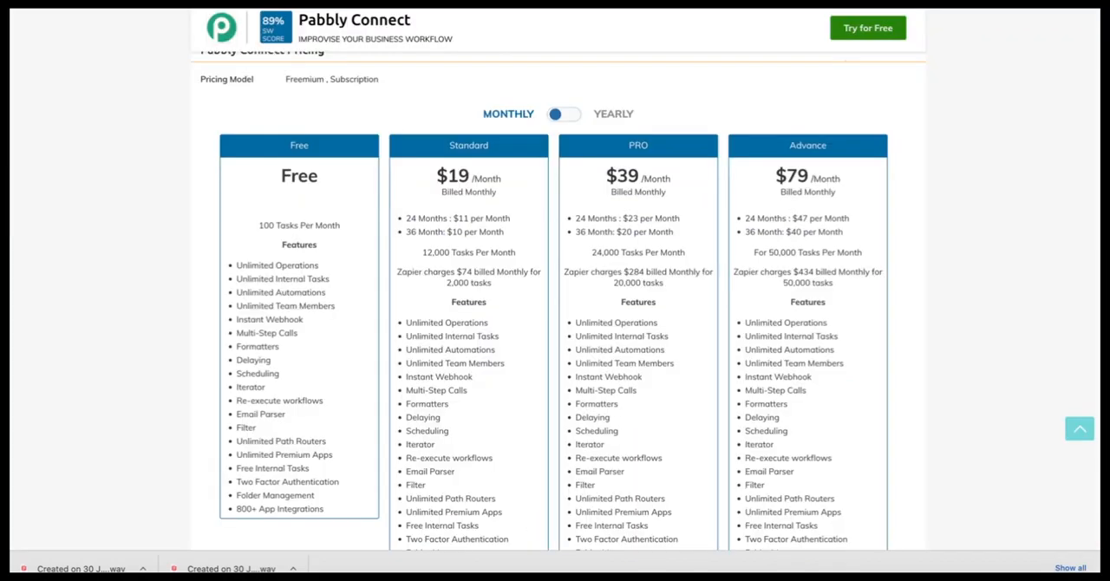
mouse_move(104, 214)
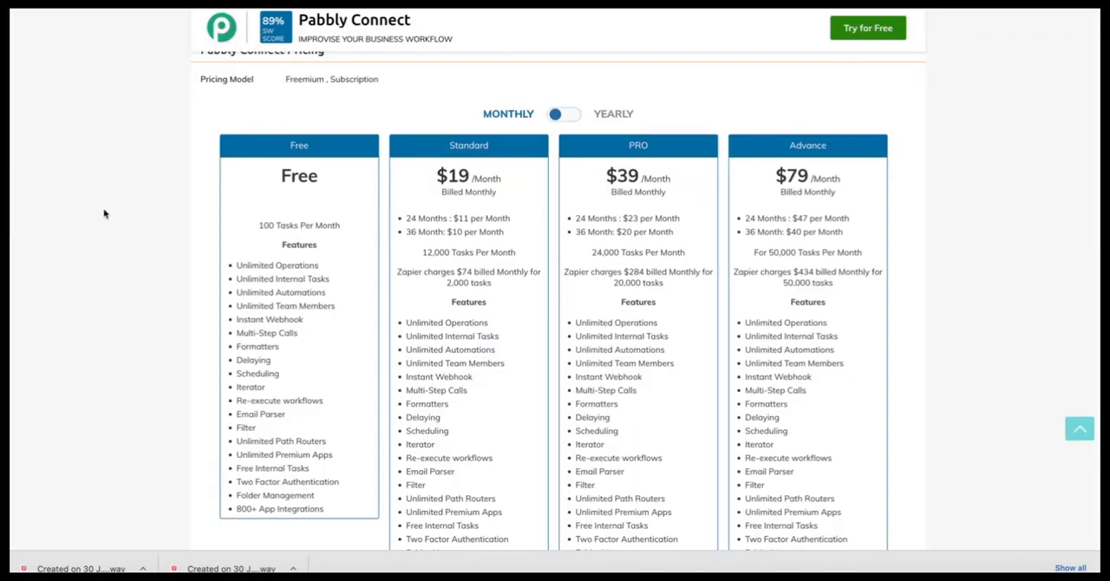
mouse_move(298, 239)
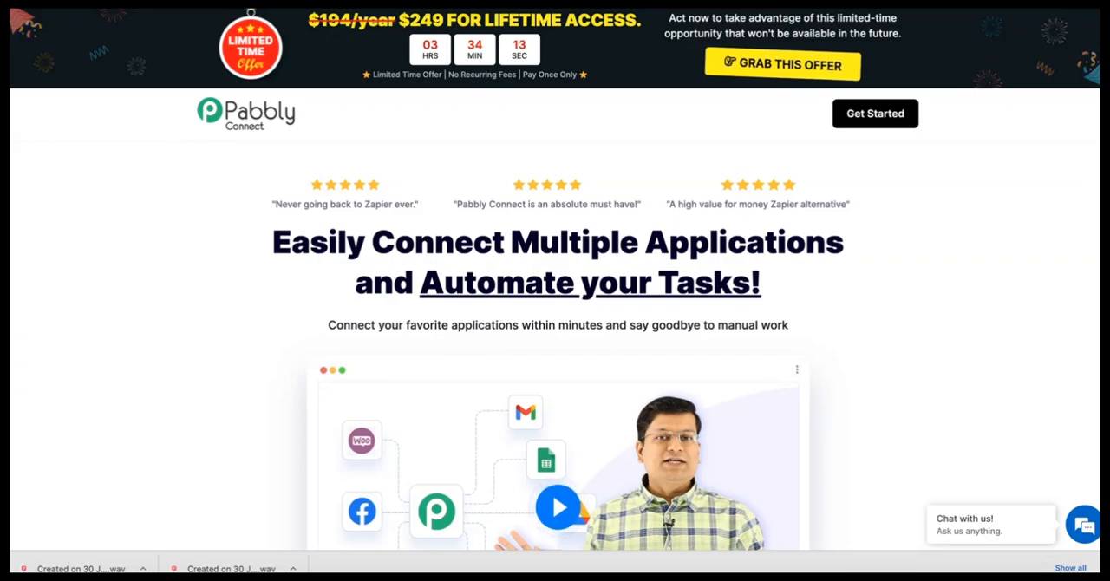
Launch Pabbly Connect from the account's apps and start a new workflow.
click(874, 114)
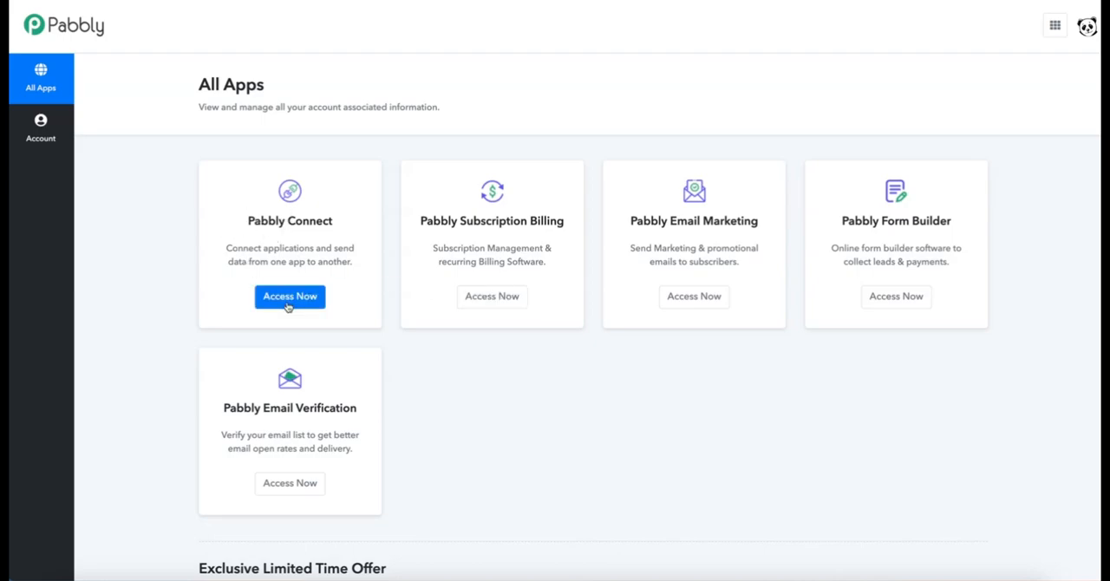
click(290, 295)
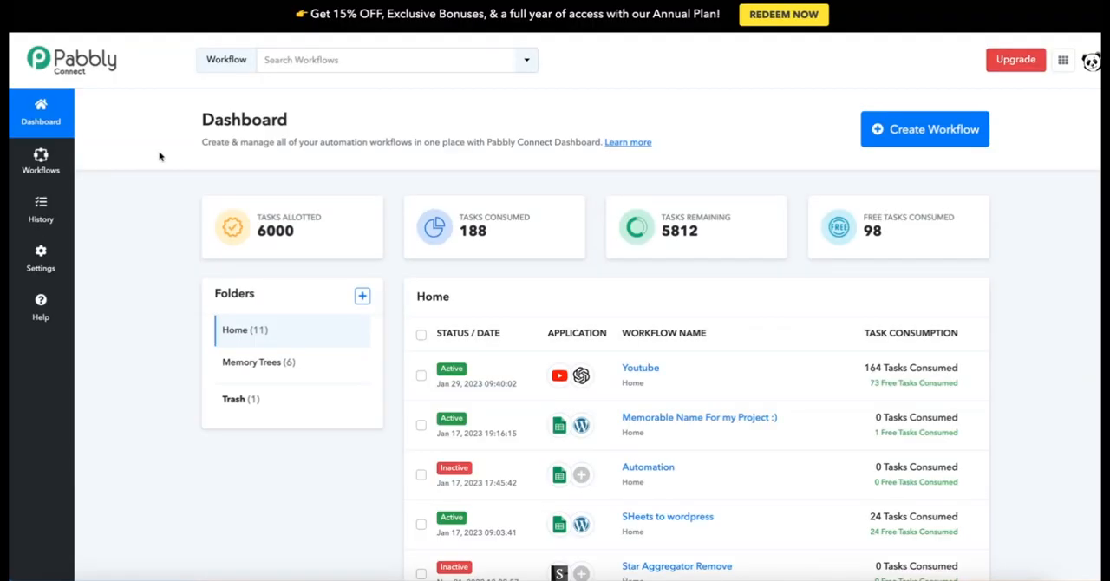
mouse_move(861, 129)
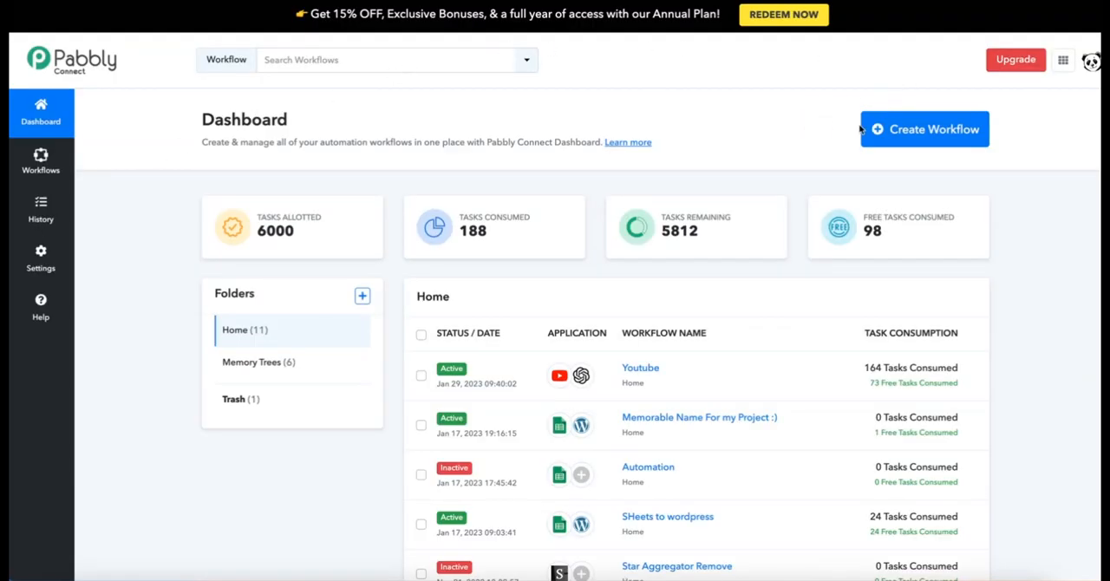
click(922, 129)
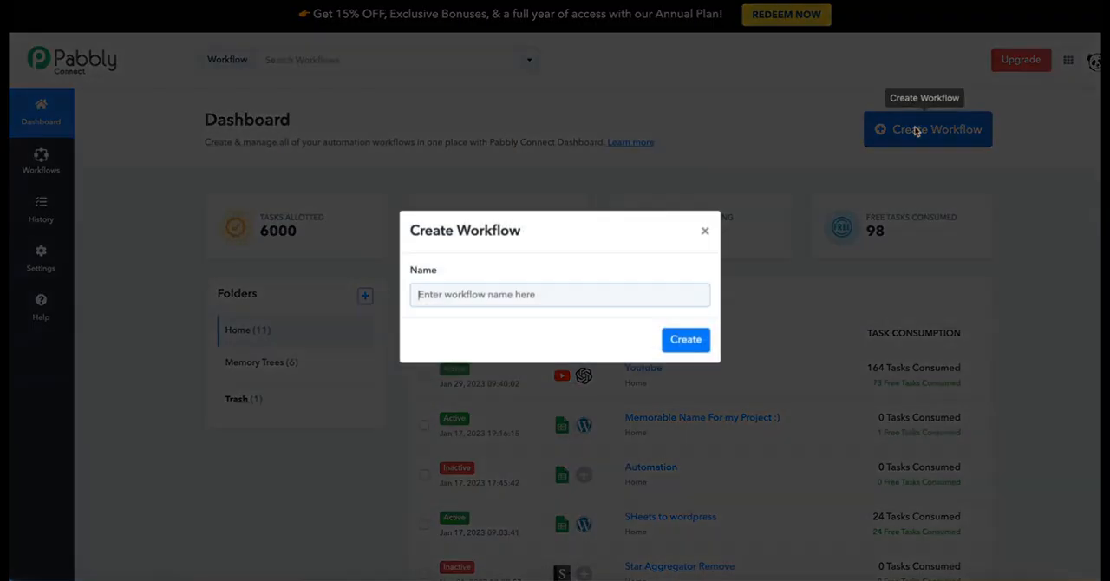
Name the workflow 'Youthbe BOT' and create it.
text(Yout)
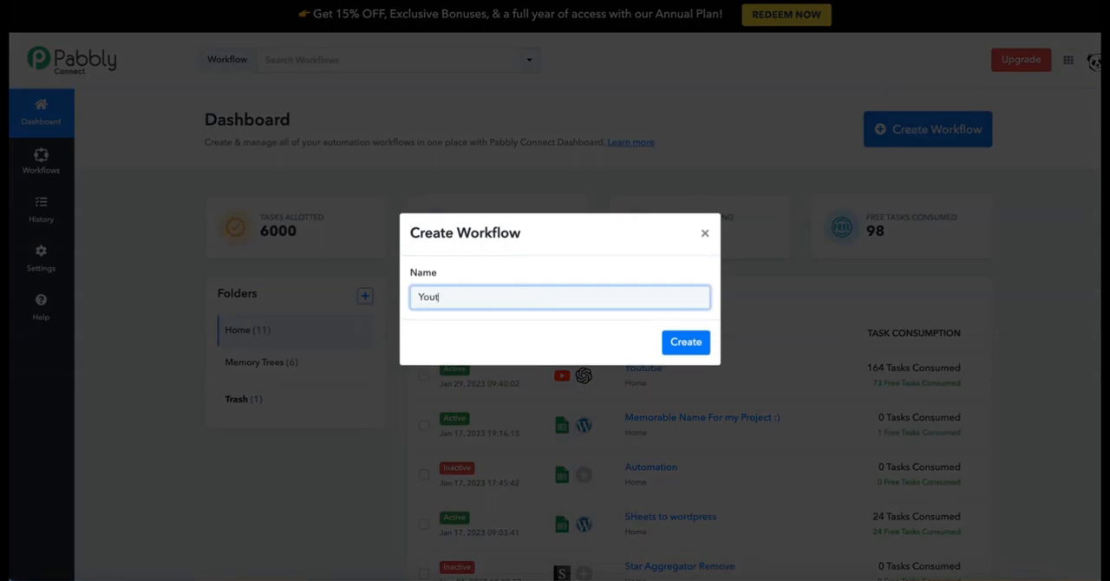
text(hbe BOT)
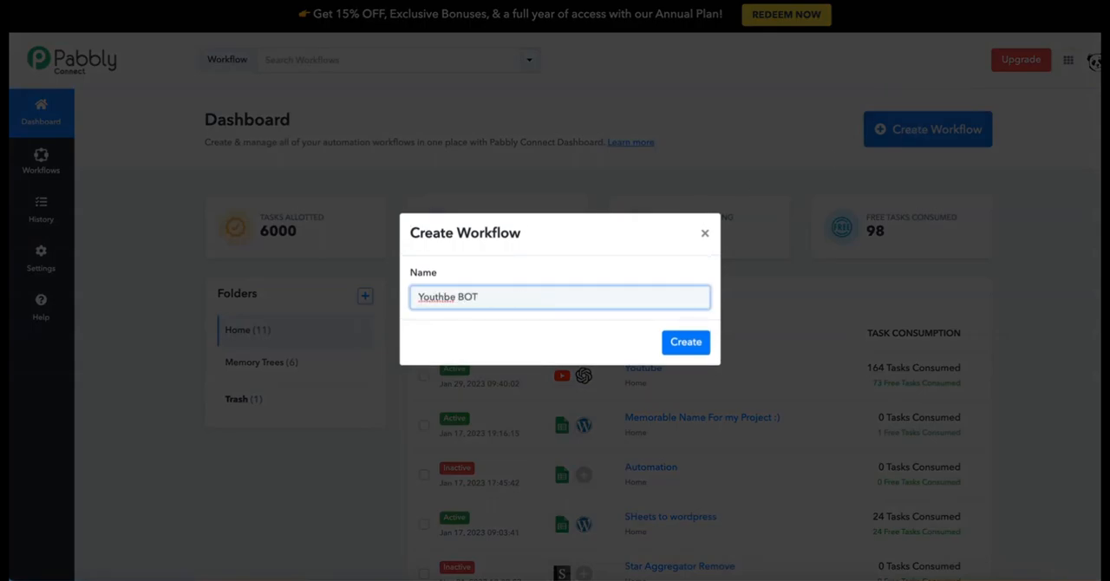
mouse_move(541, 229)
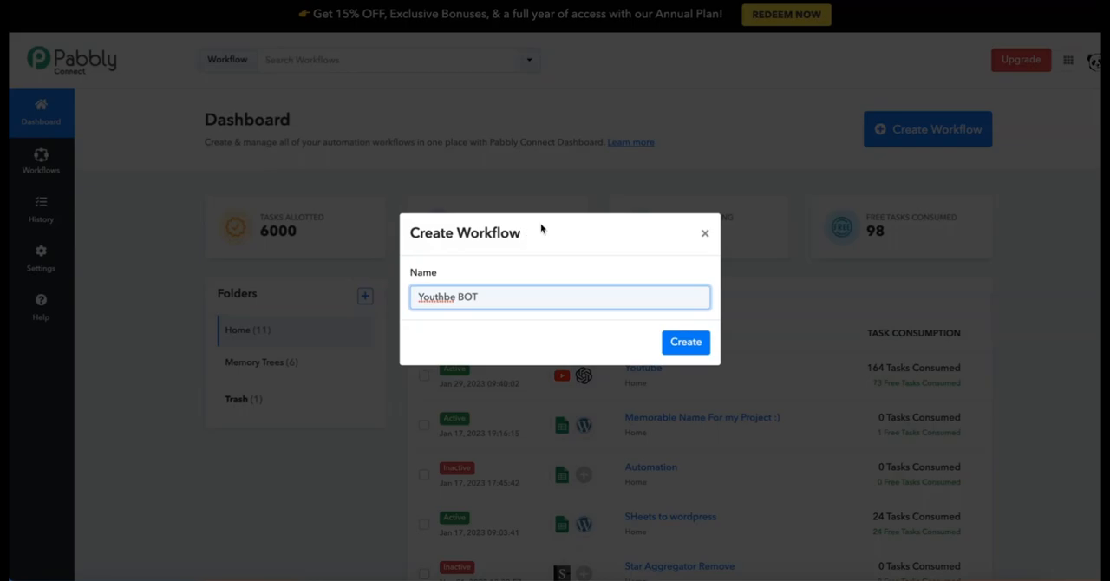
click(685, 341)
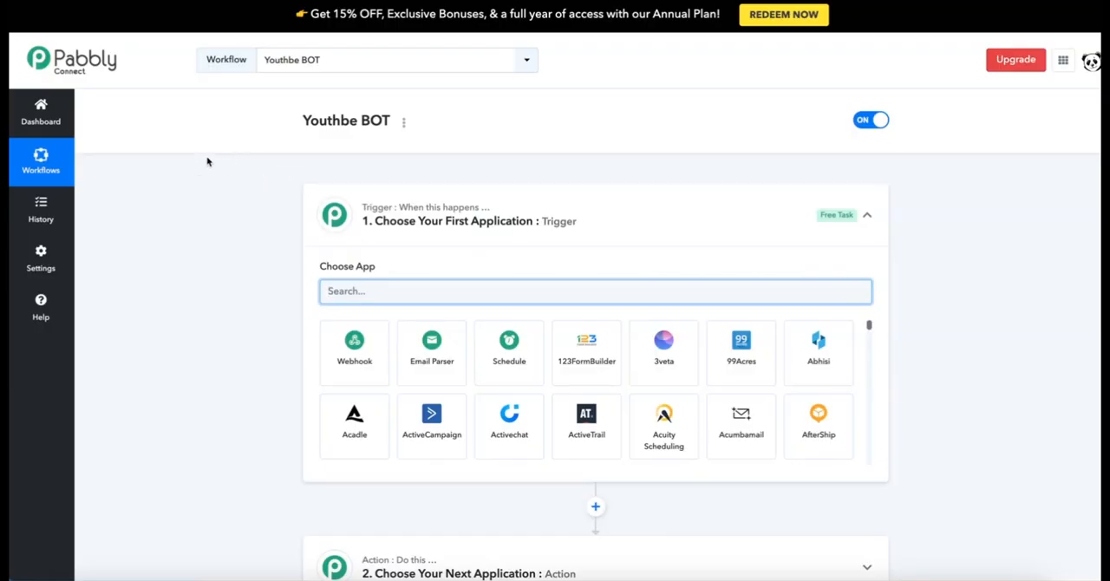
mouse_move(222, 158)
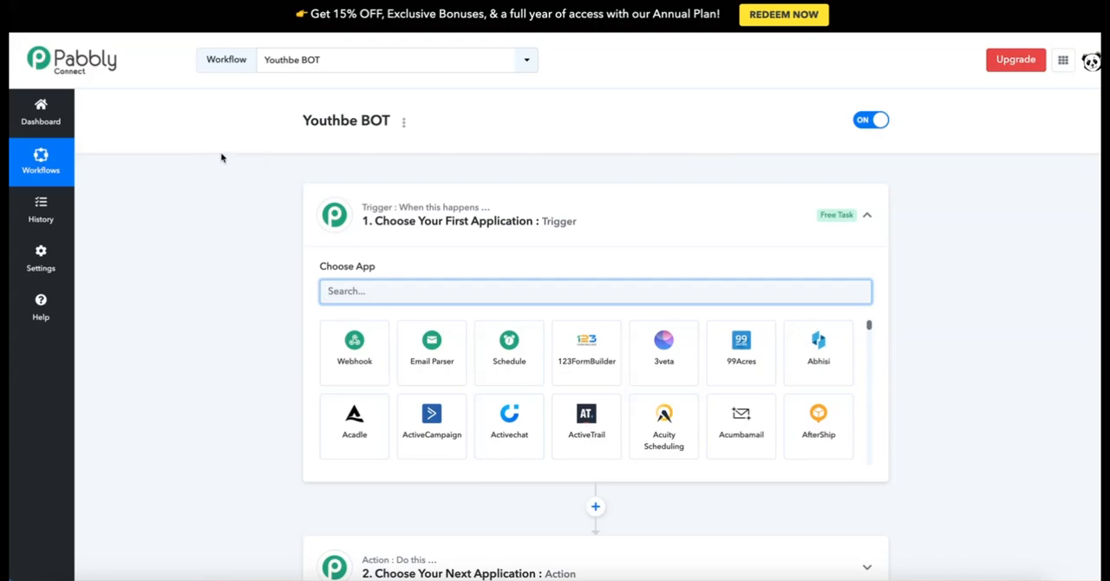
mouse_move(529, 333)
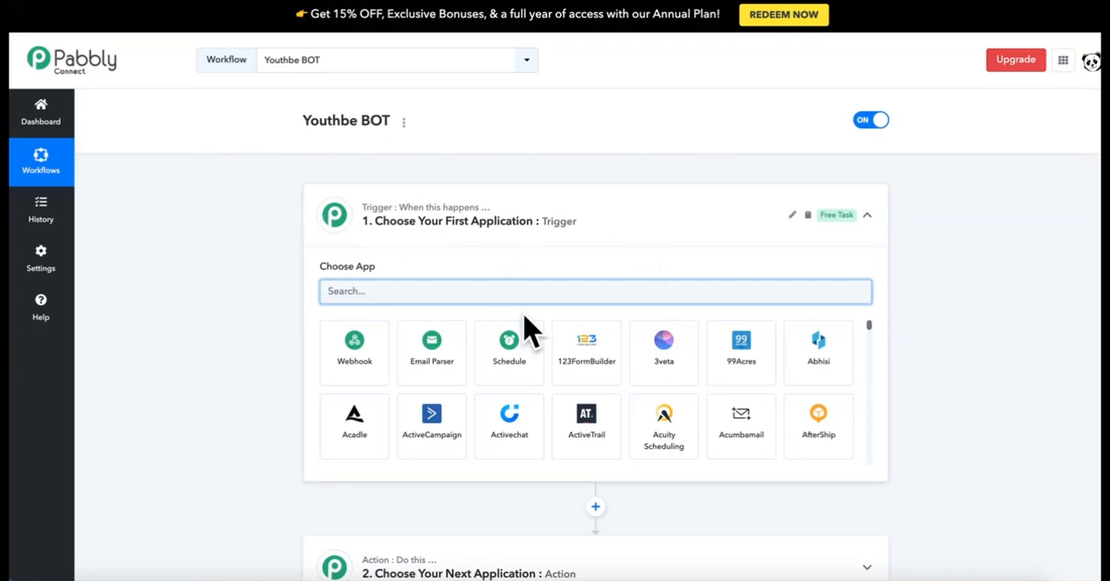
Search 'you' and choose YouTube as the trigger app.
scroll(down, 3)
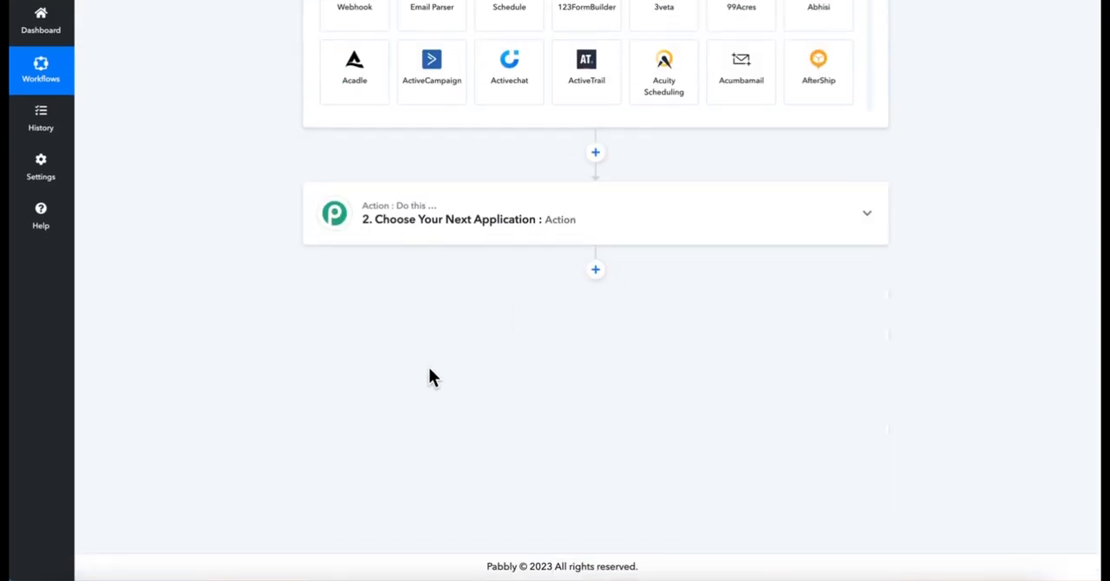
mouse_move(581, 471)
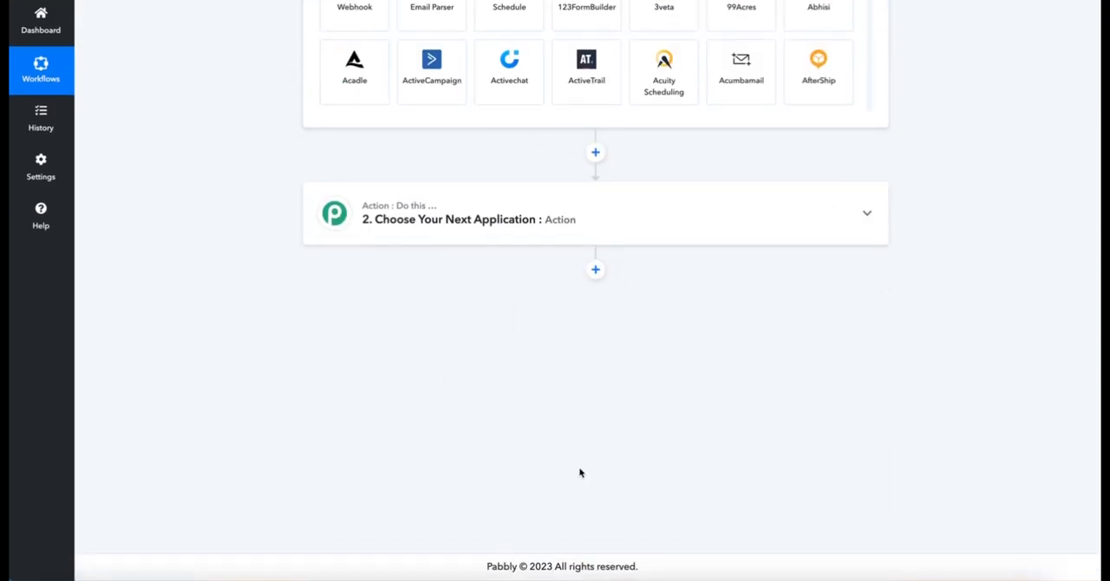
scroll(up, 3)
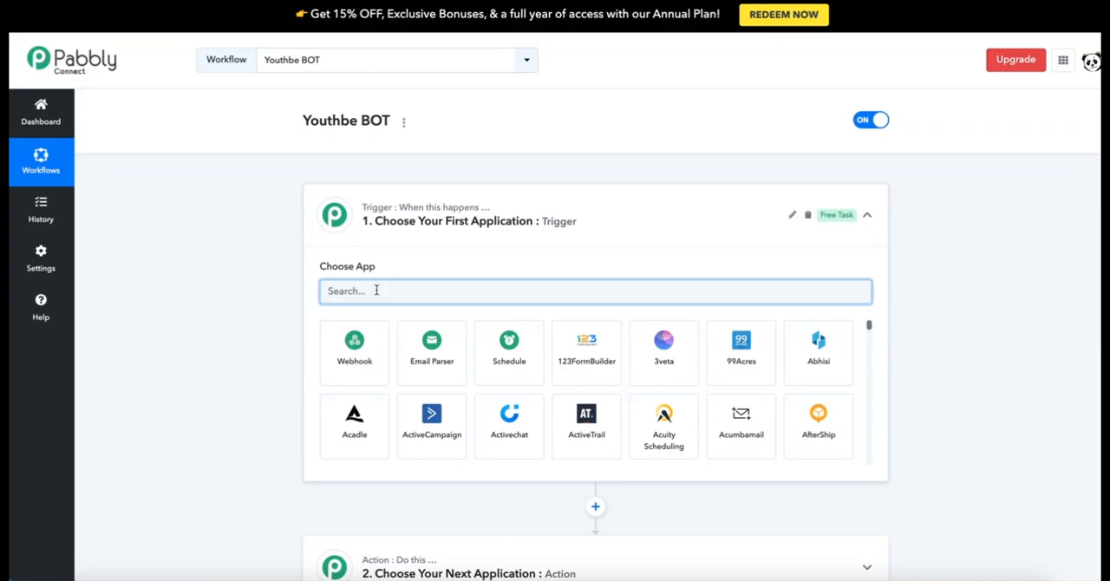
text(you)
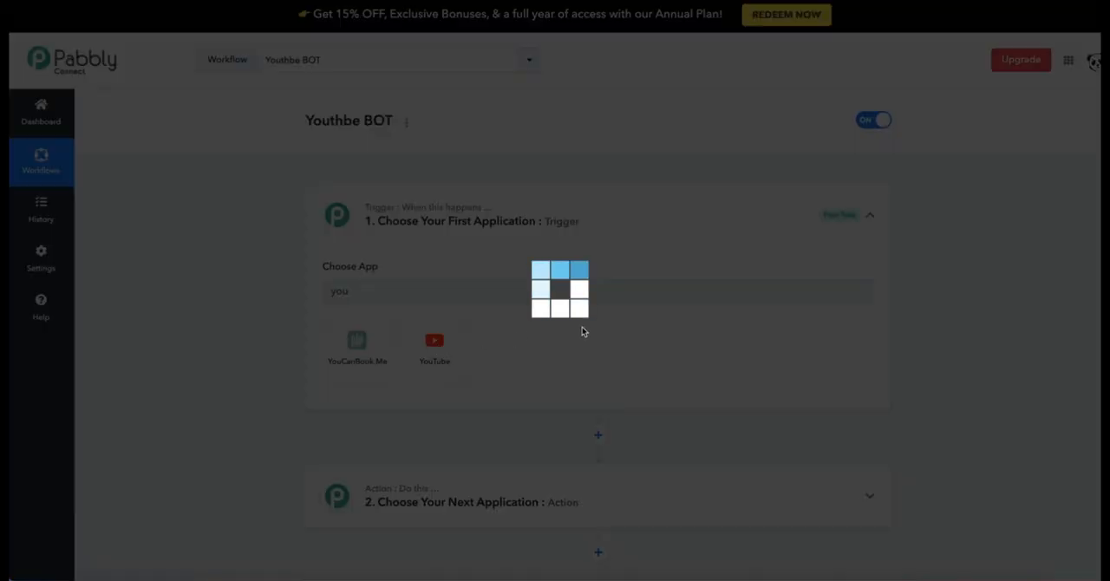
click(433, 340)
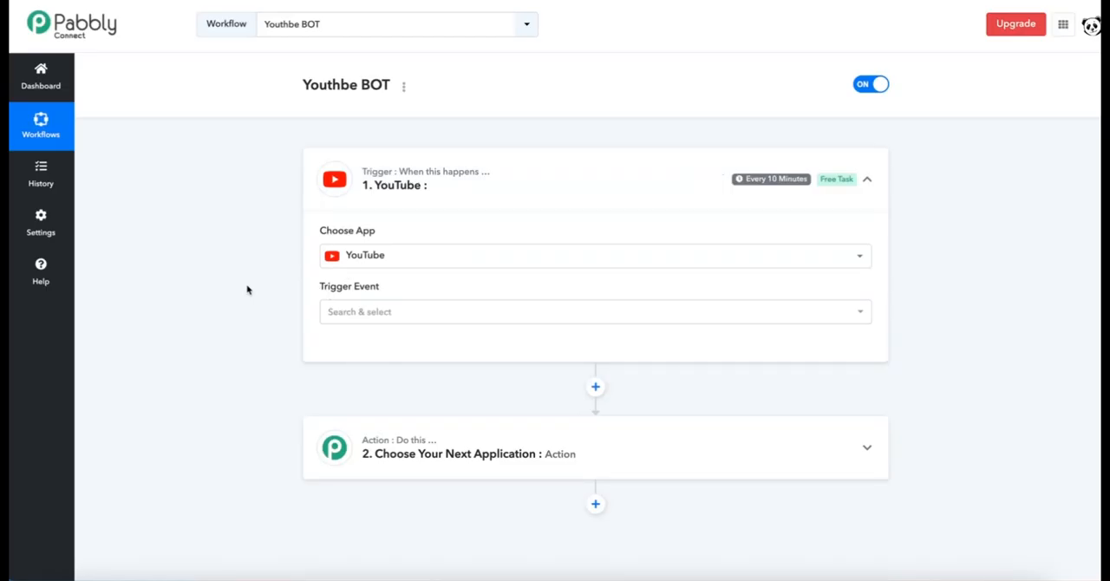
mouse_move(216, 300)
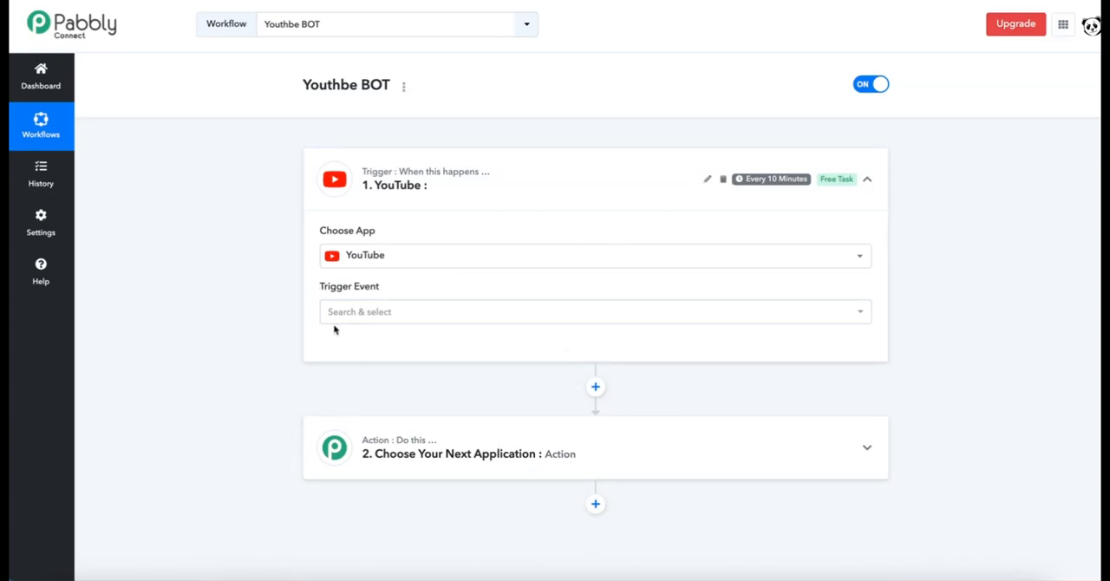
mouse_move(354, 328)
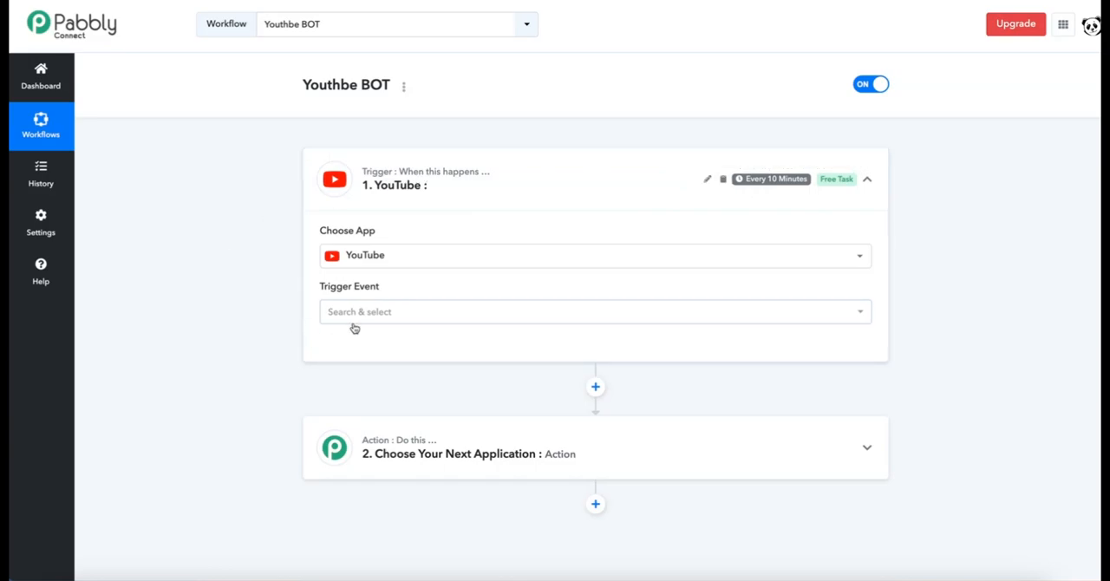
Set the trigger event to New Comment on a Video and start connecting the account.
click(594, 312)
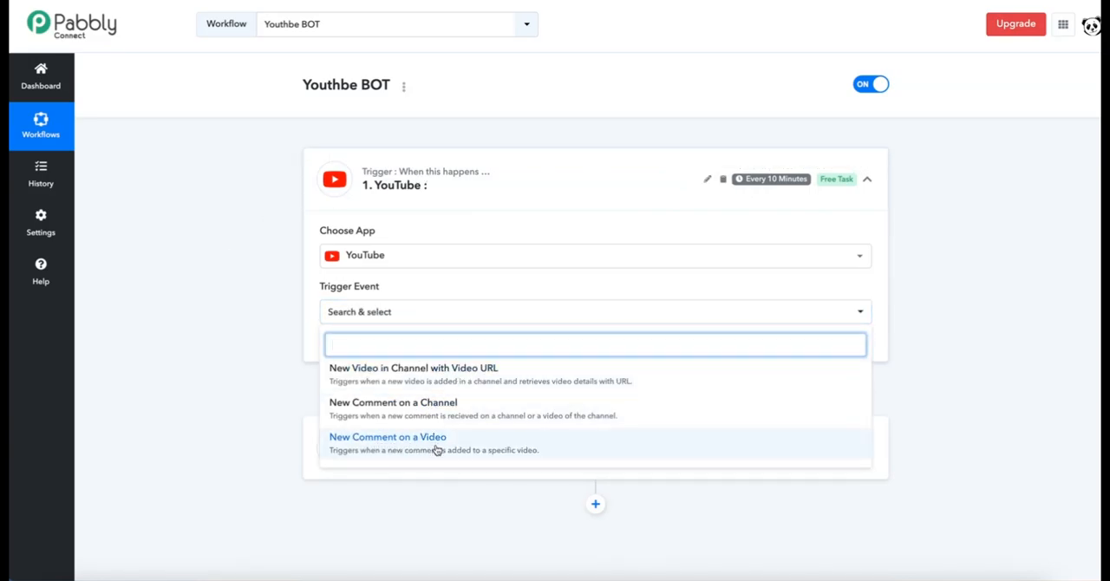
click(388, 437)
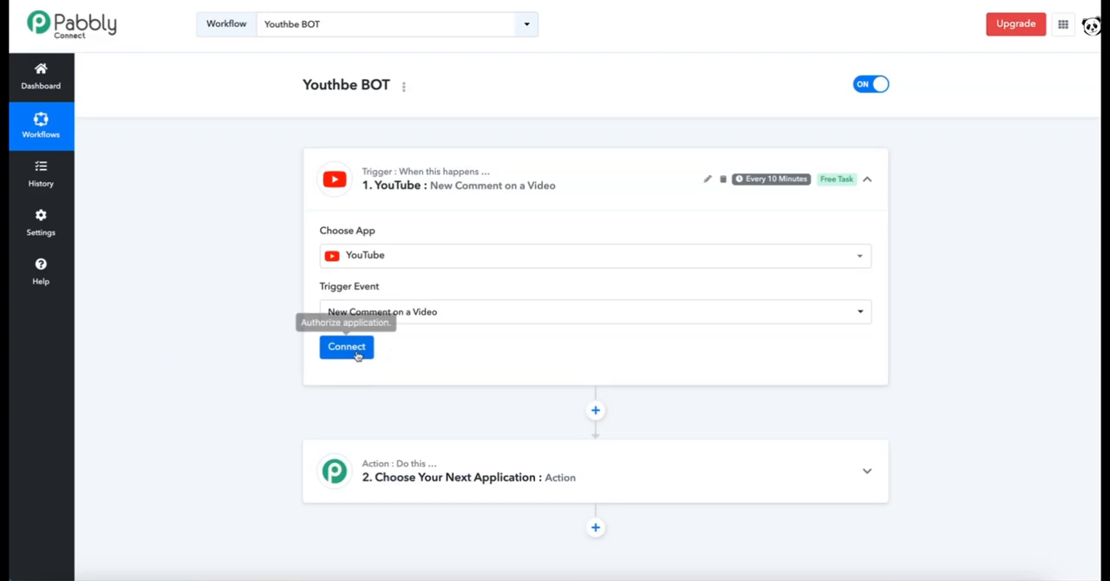
click(347, 347)
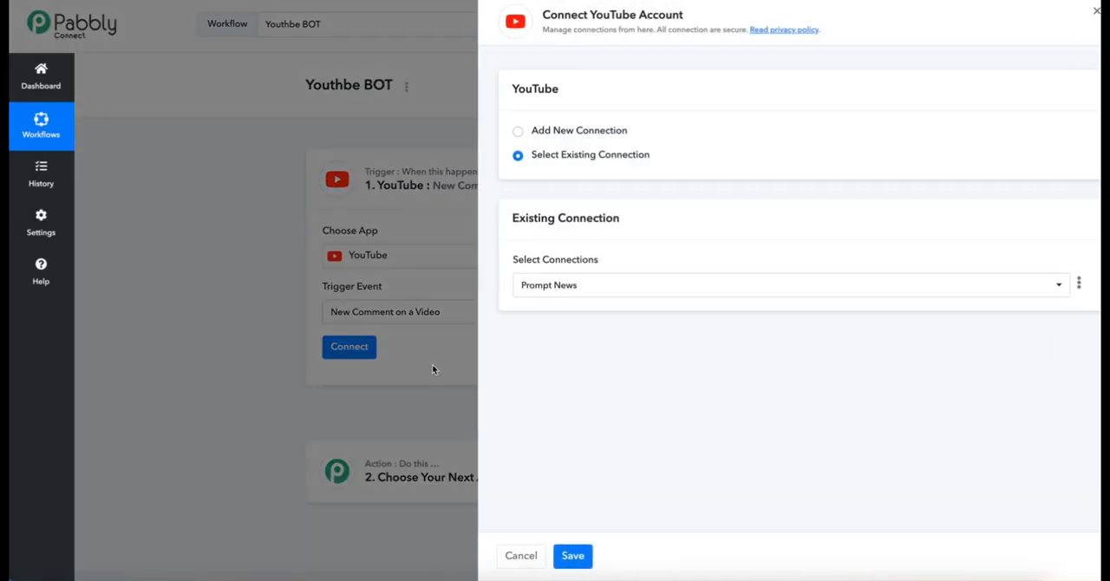
mouse_move(545, 251)
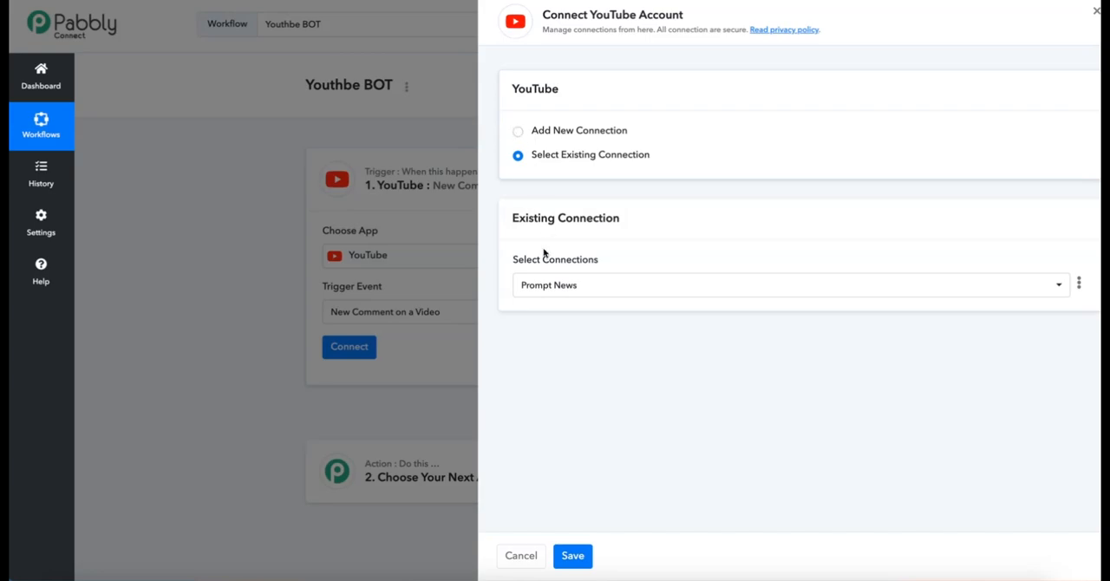
Briefly start a new YouTube connection, then return to the existing Prompt News connection.
click(517, 130)
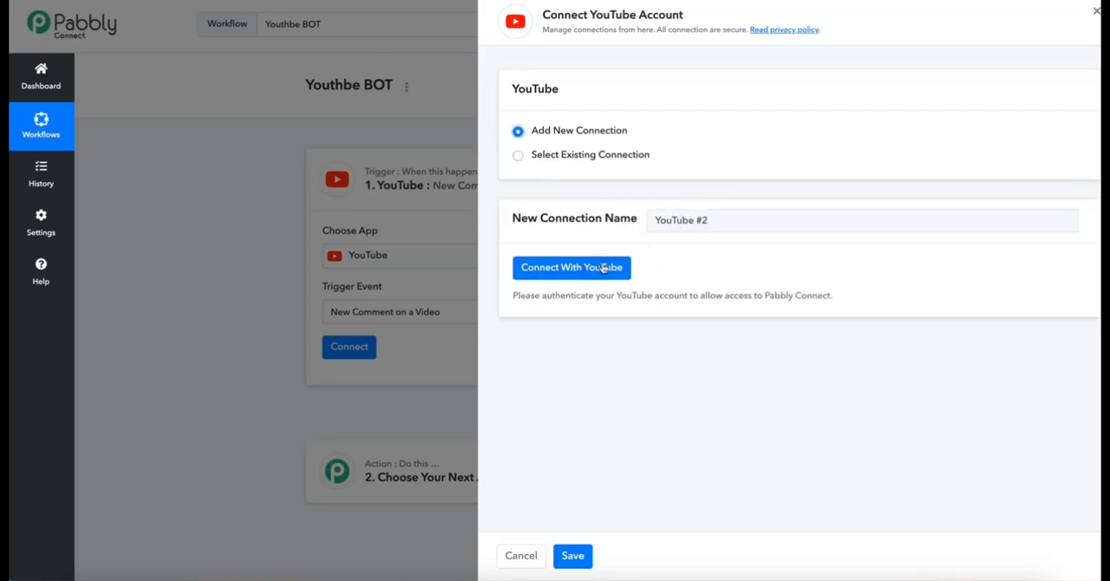
mouse_move(516, 153)
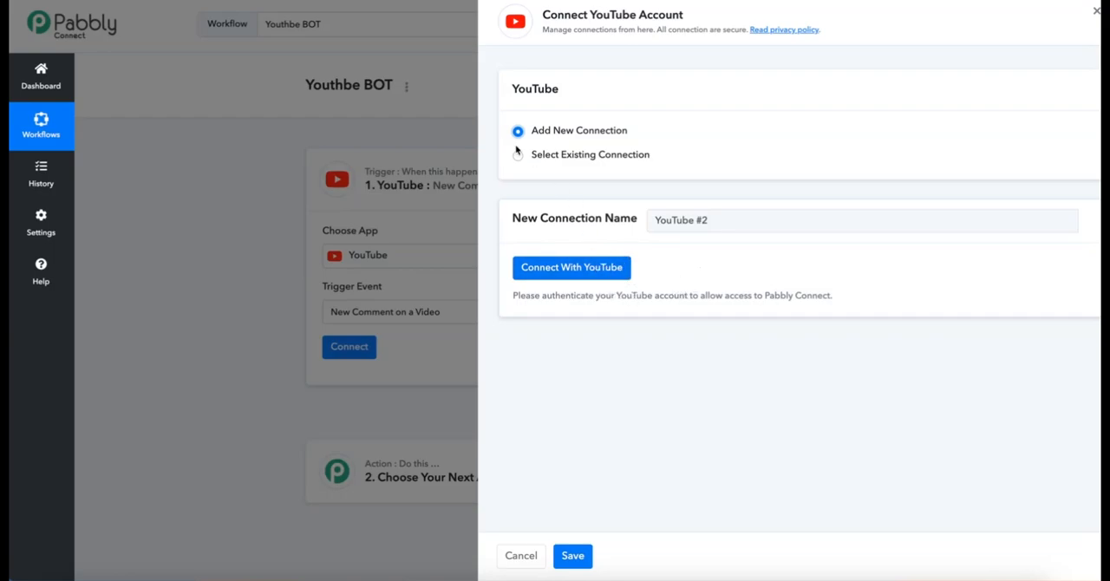
click(517, 154)
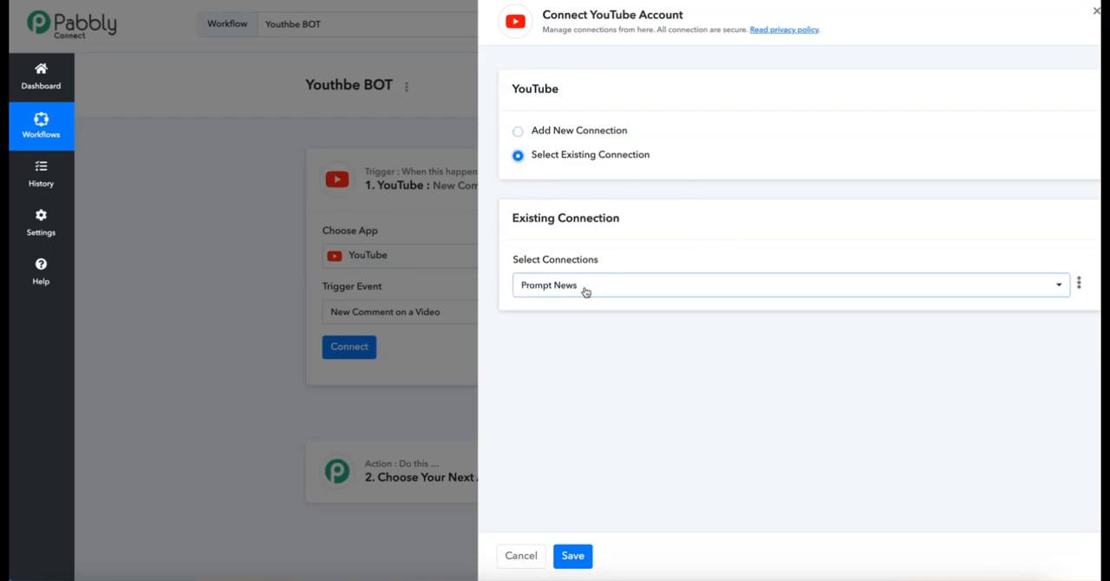
mouse_move(611, 424)
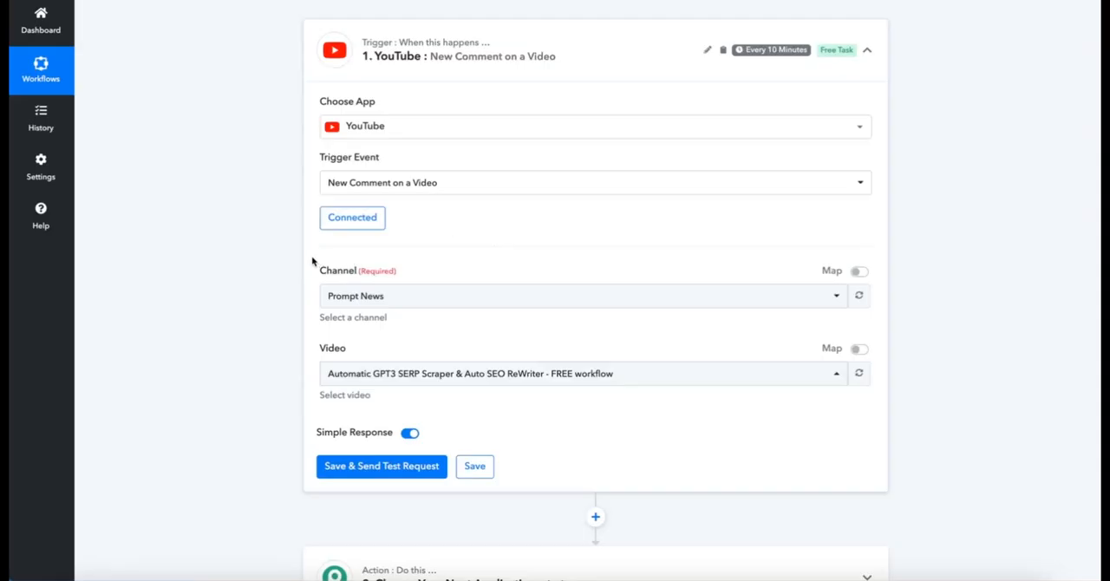
mouse_move(628, 308)
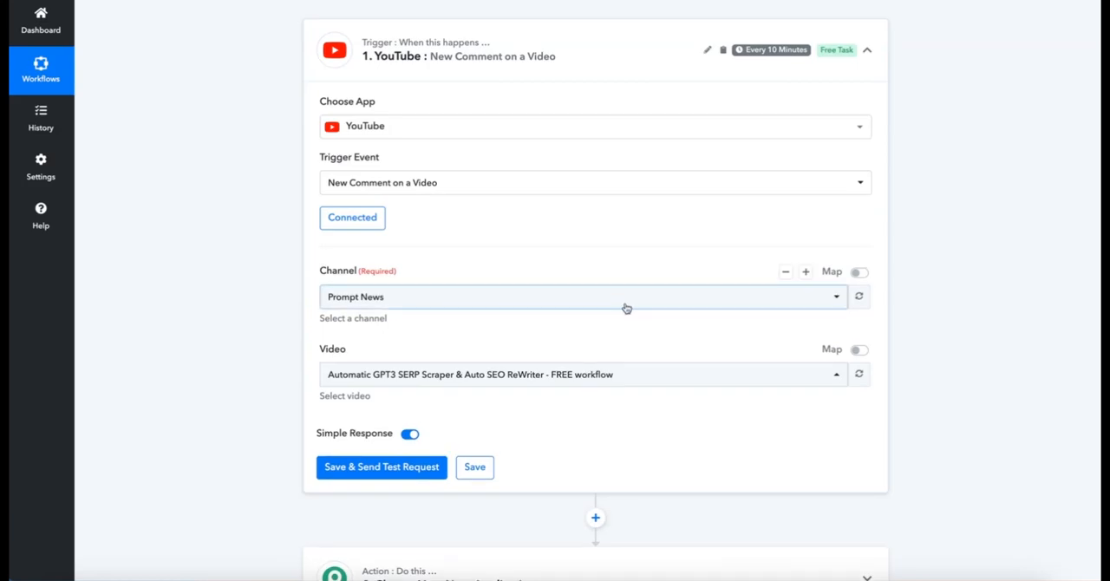
click(590, 124)
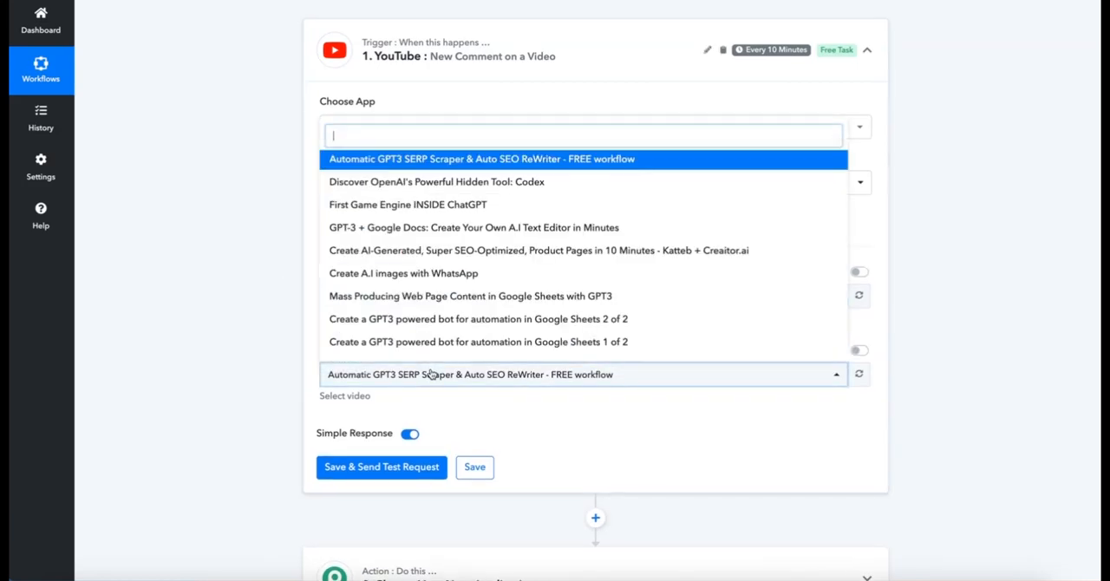
click(583, 160)
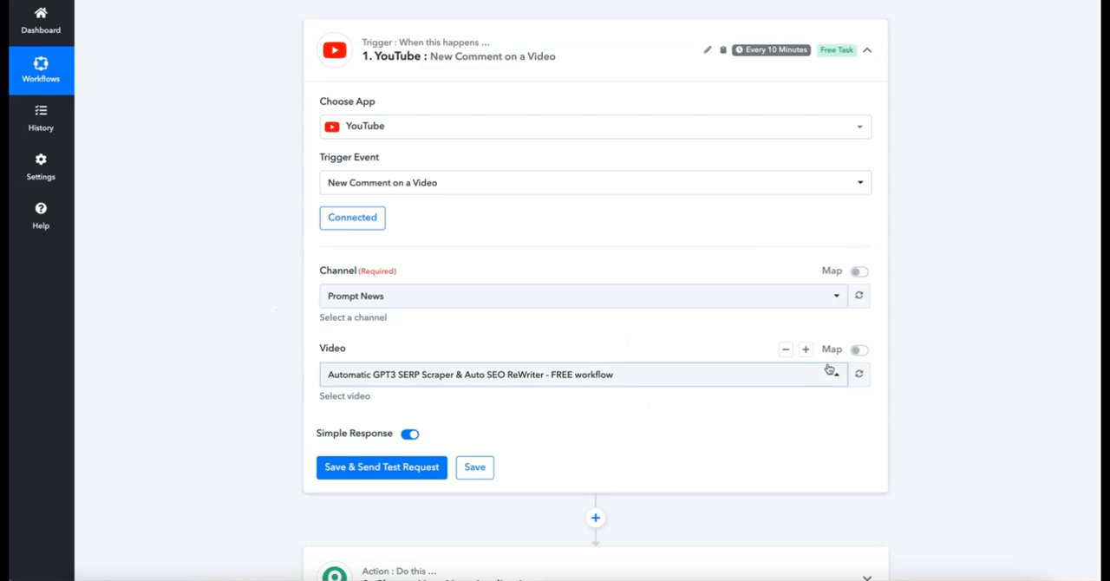
click(859, 351)
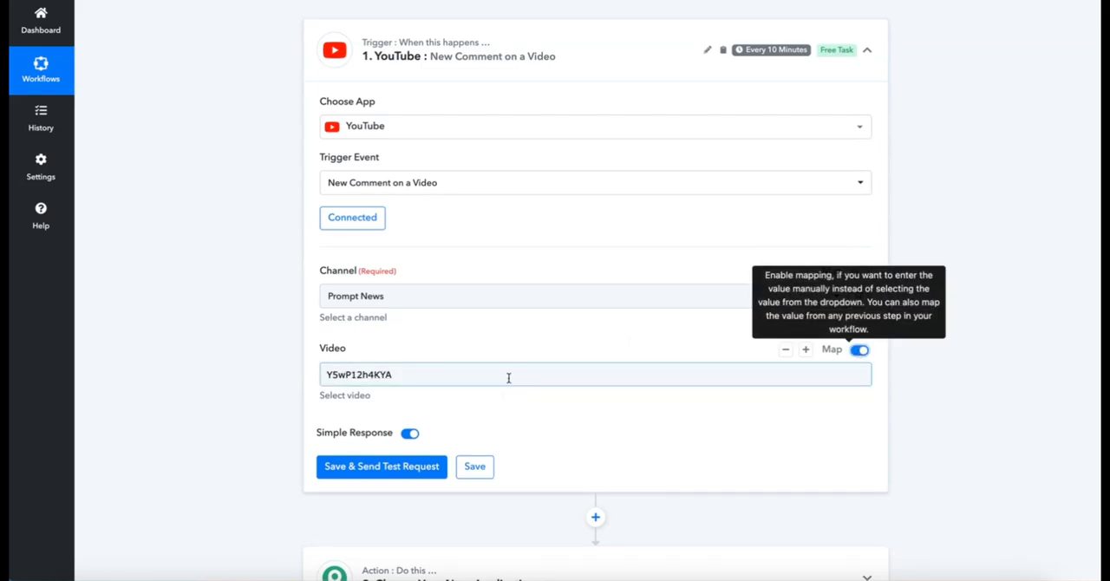
text(https://youtu.be/D9OjGpiCAWM)
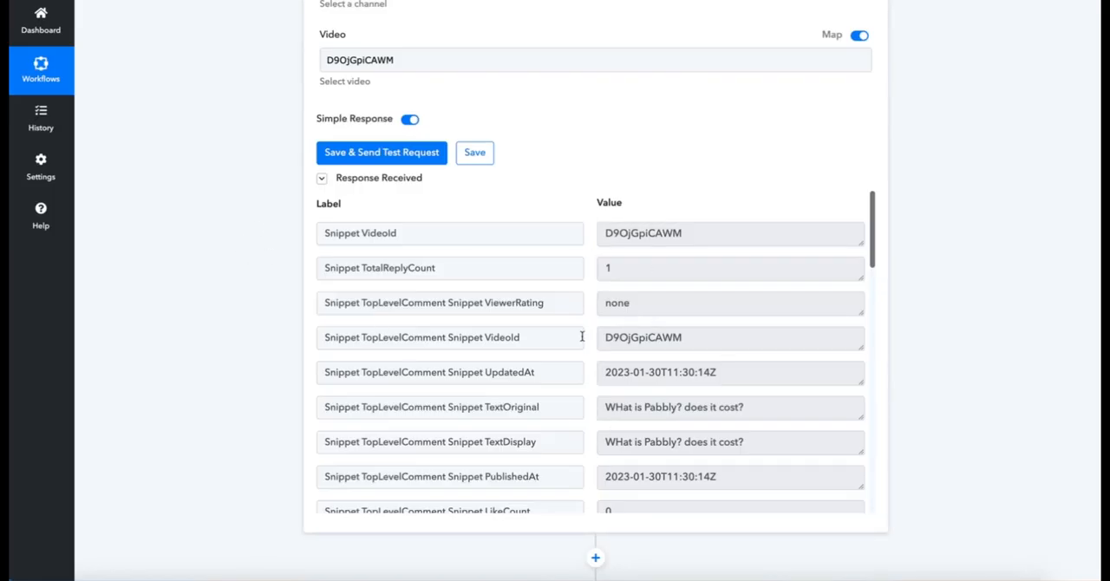
Scroll through the test response showing the captured comment.
scroll(down, 3)
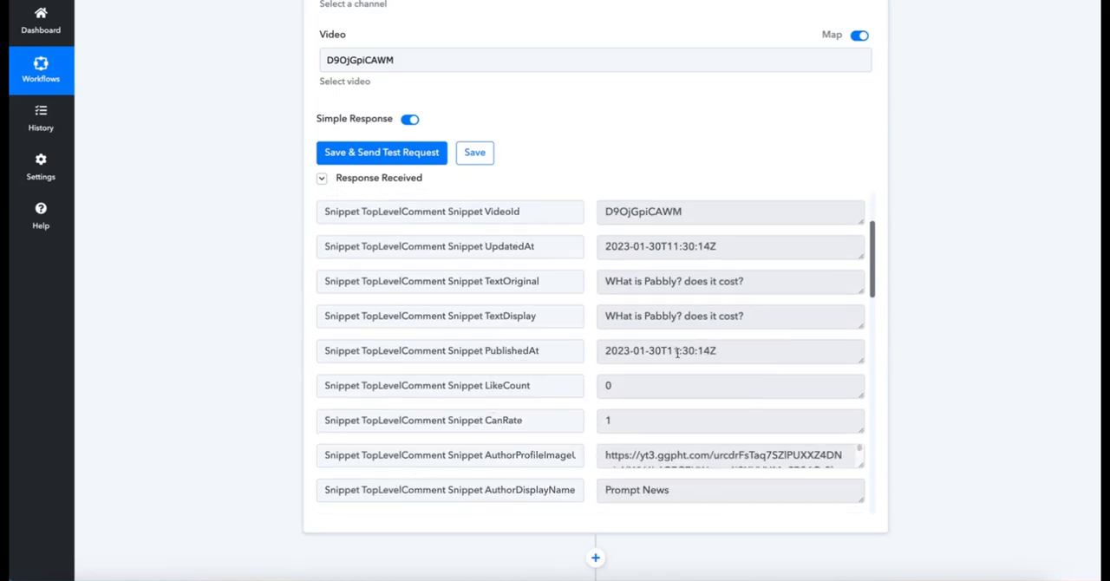
scroll(down, 3)
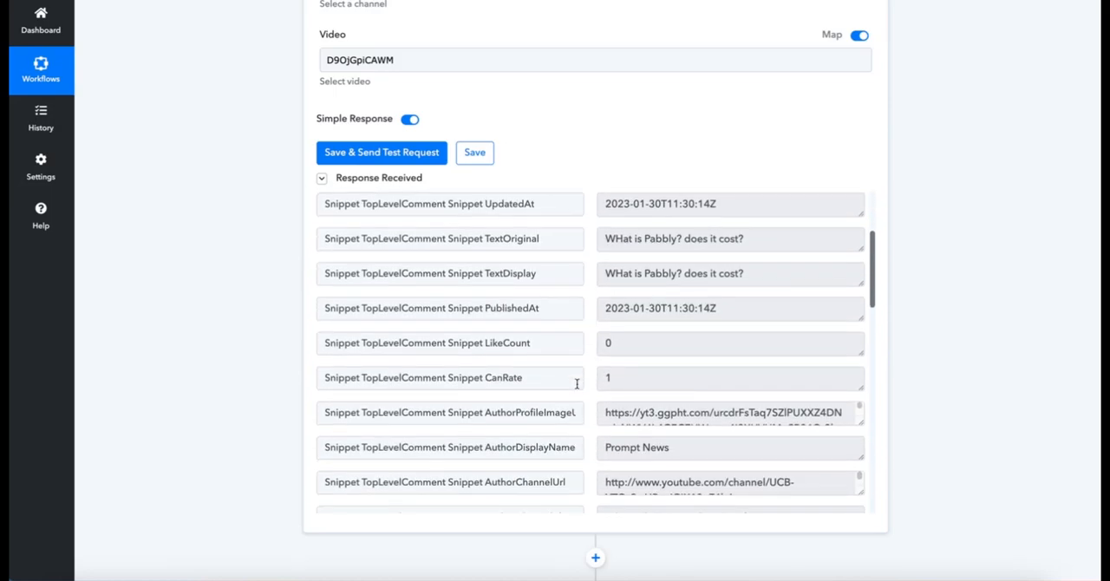
scroll(up, 3)
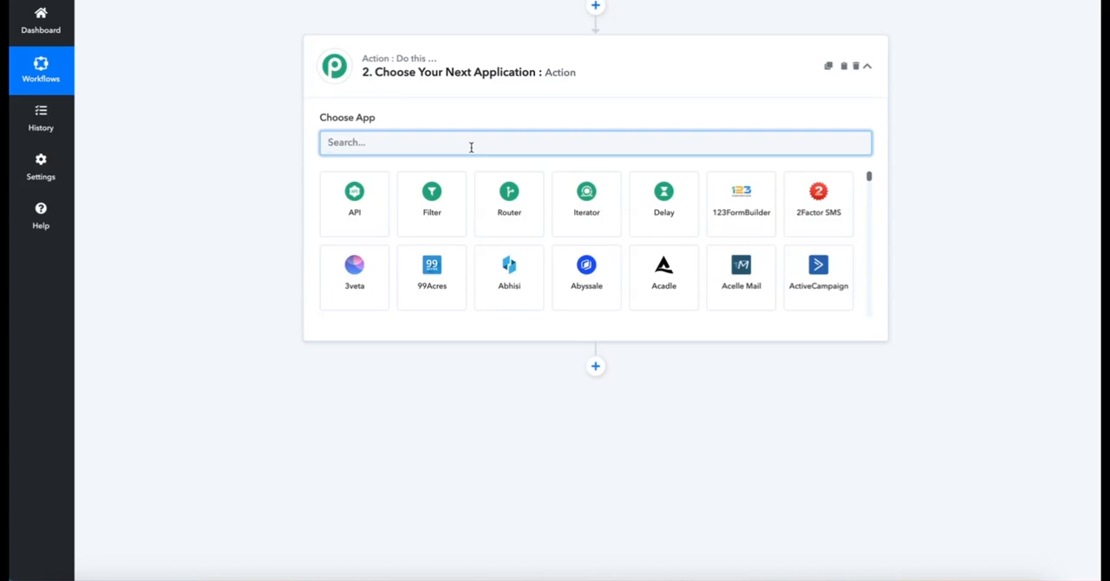
Add an OpenAI action step with the Generate Content event.
text(open)
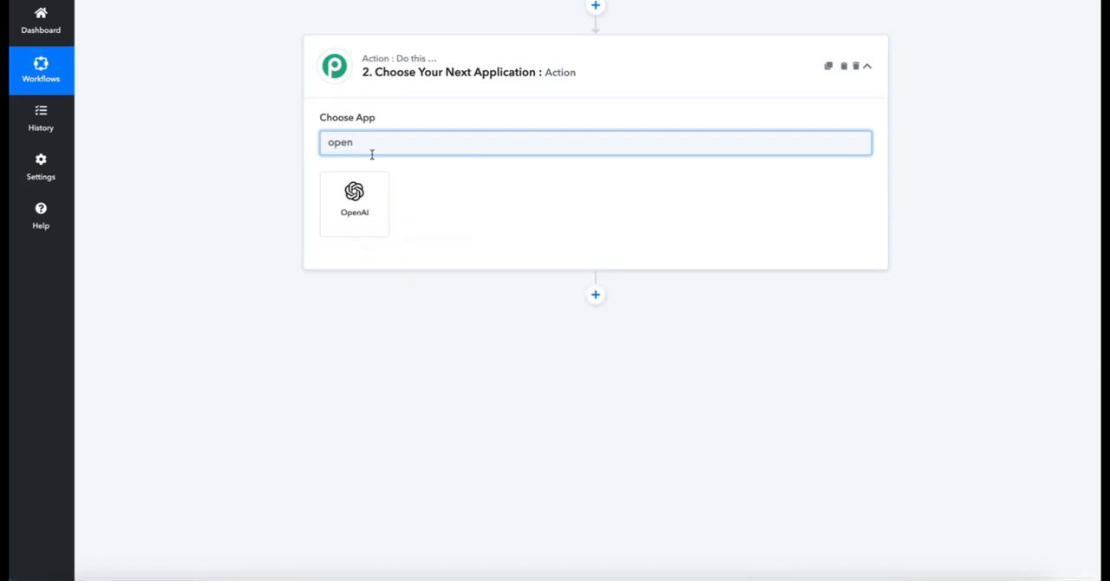
click(354, 203)
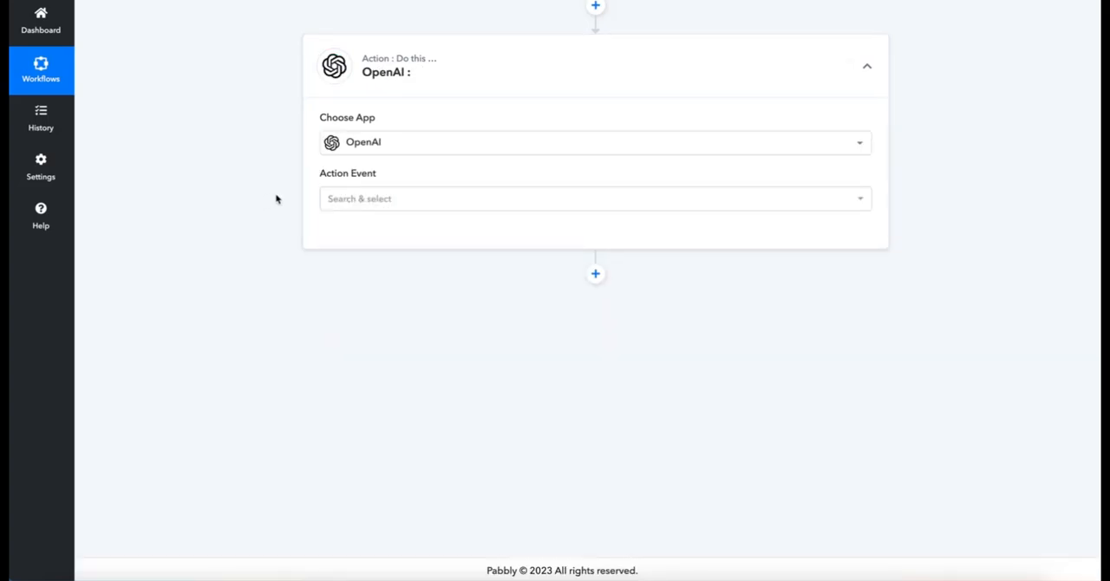
click(594, 198)
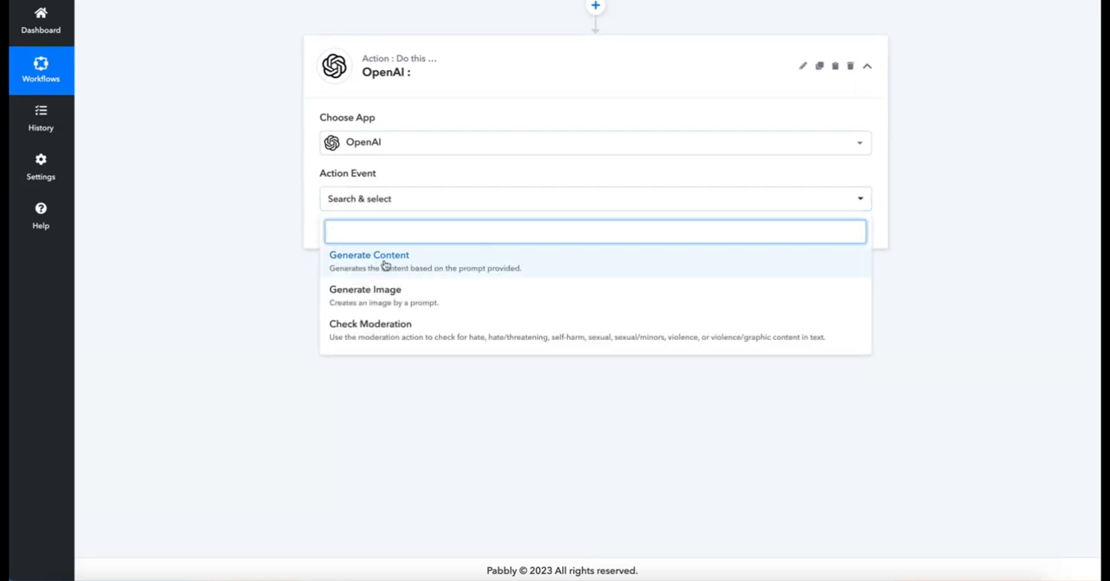
mouse_move(531, 324)
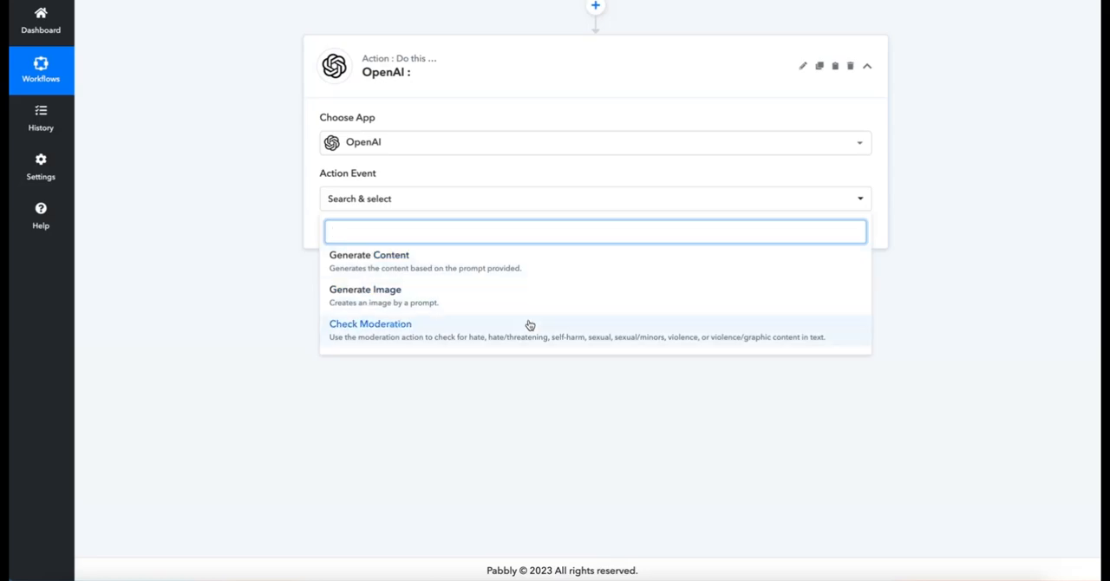
mouse_move(446, 338)
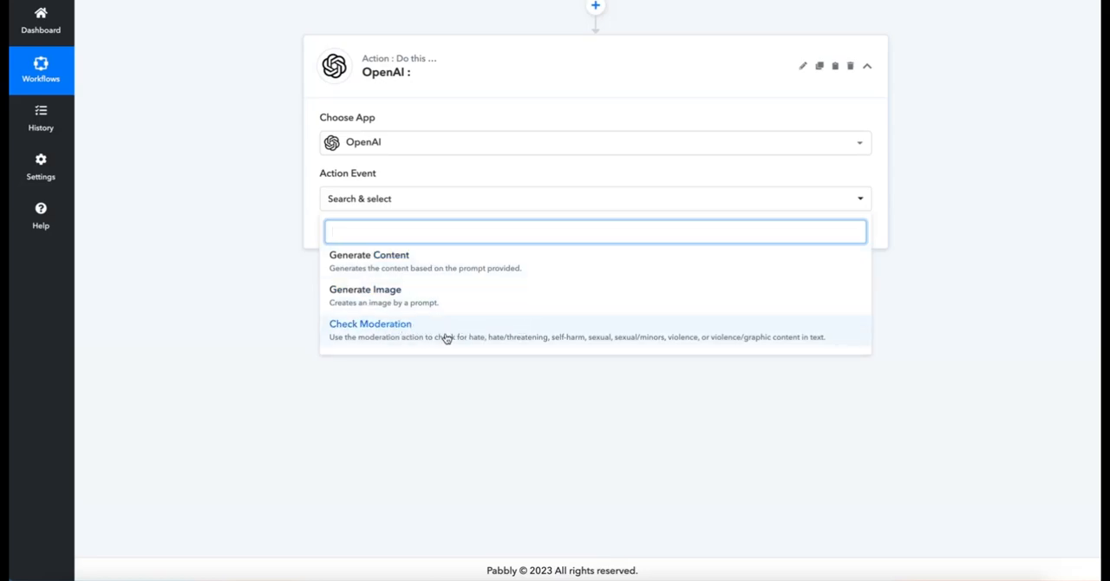
mouse_move(413, 276)
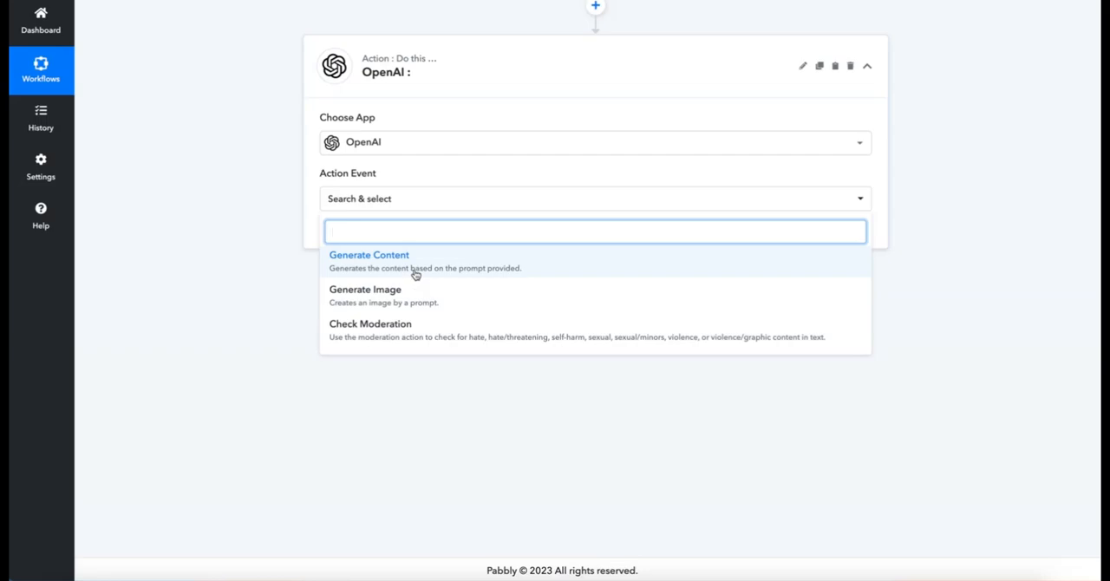
mouse_move(385, 277)
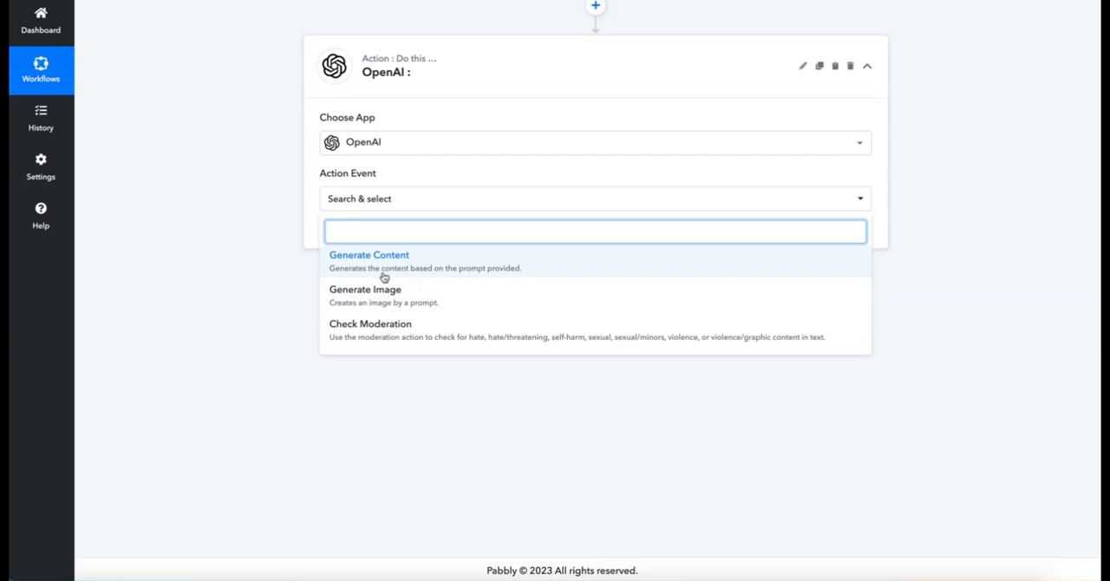
mouse_move(387, 271)
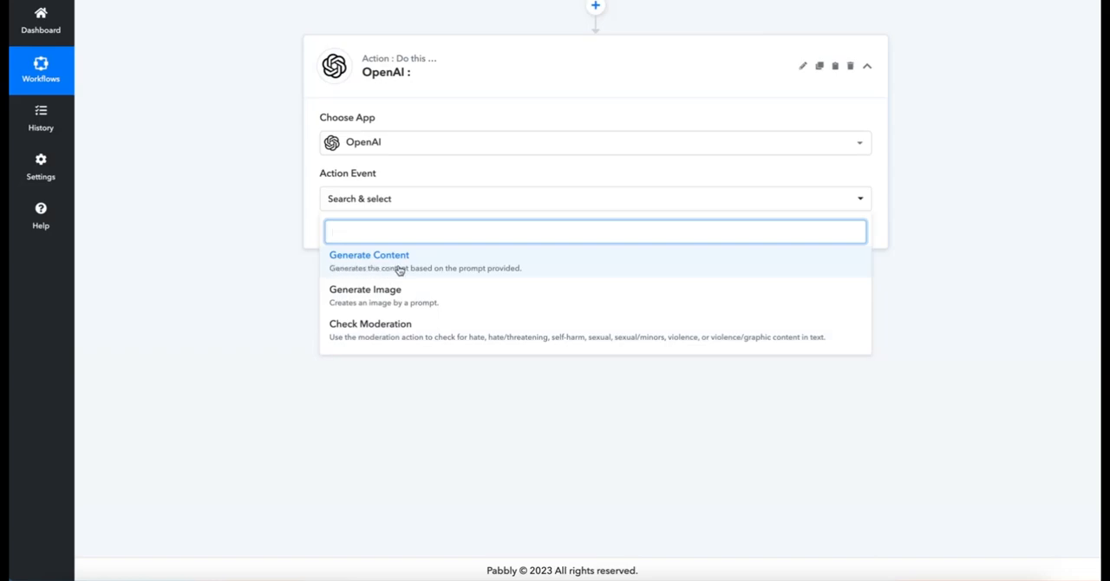
click(368, 253)
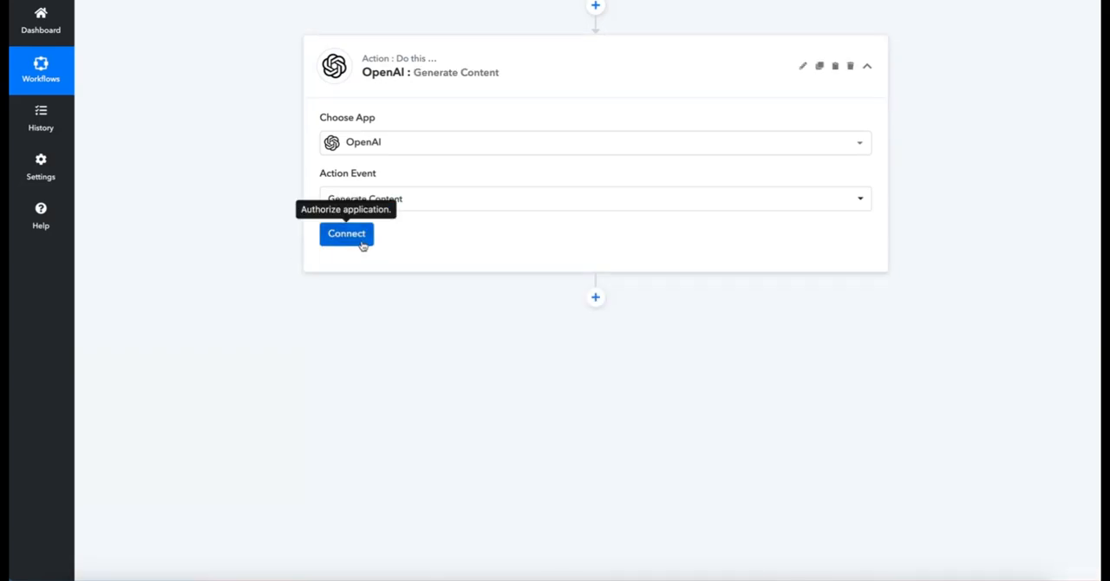
Connect the OpenAI step through the existing New Key connection and save it.
click(347, 232)
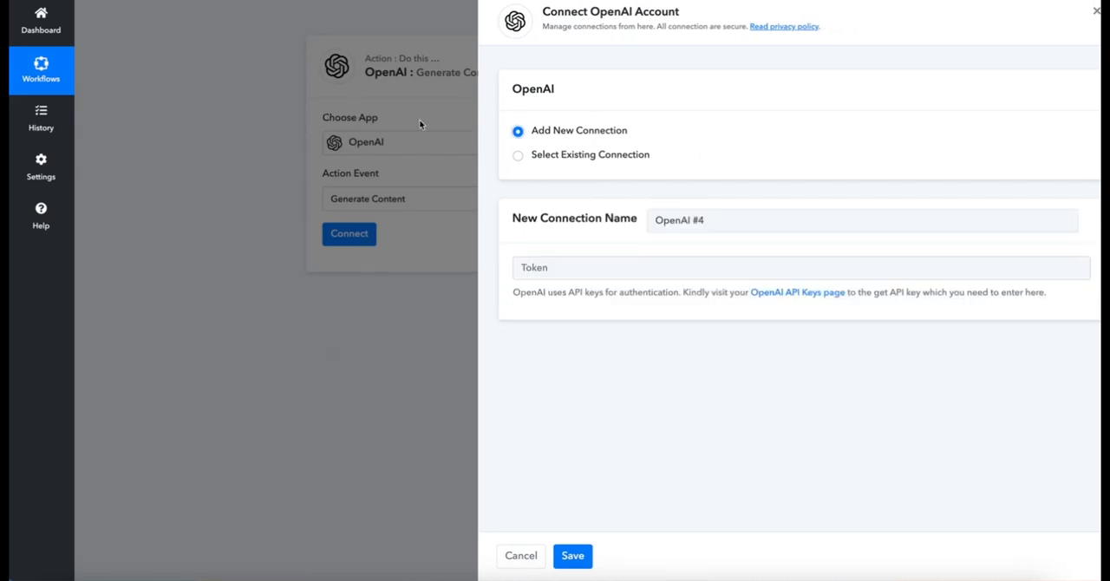
mouse_move(480, 95)
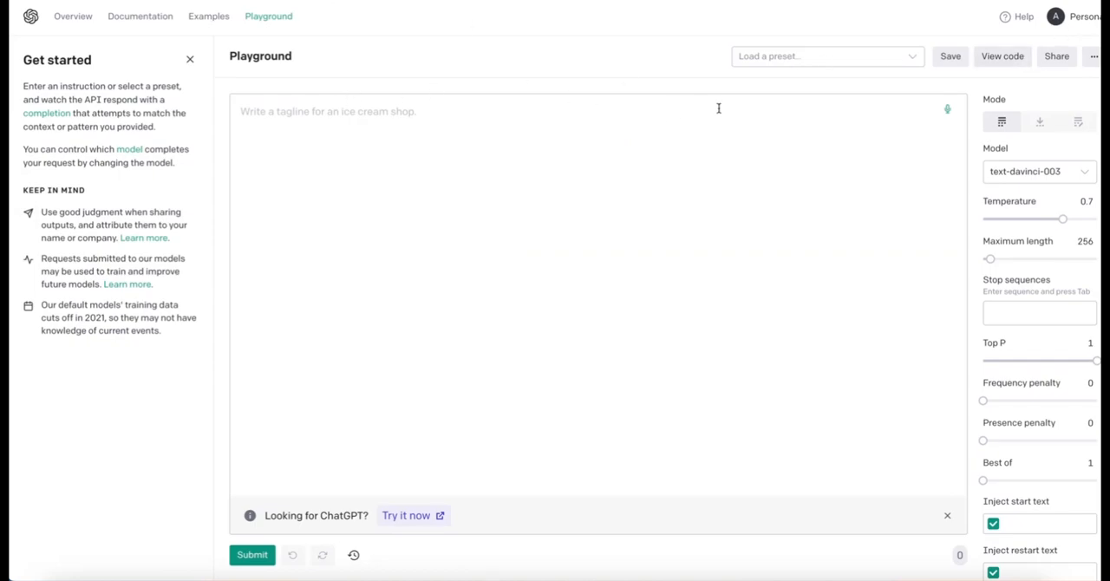
click(1076, 16)
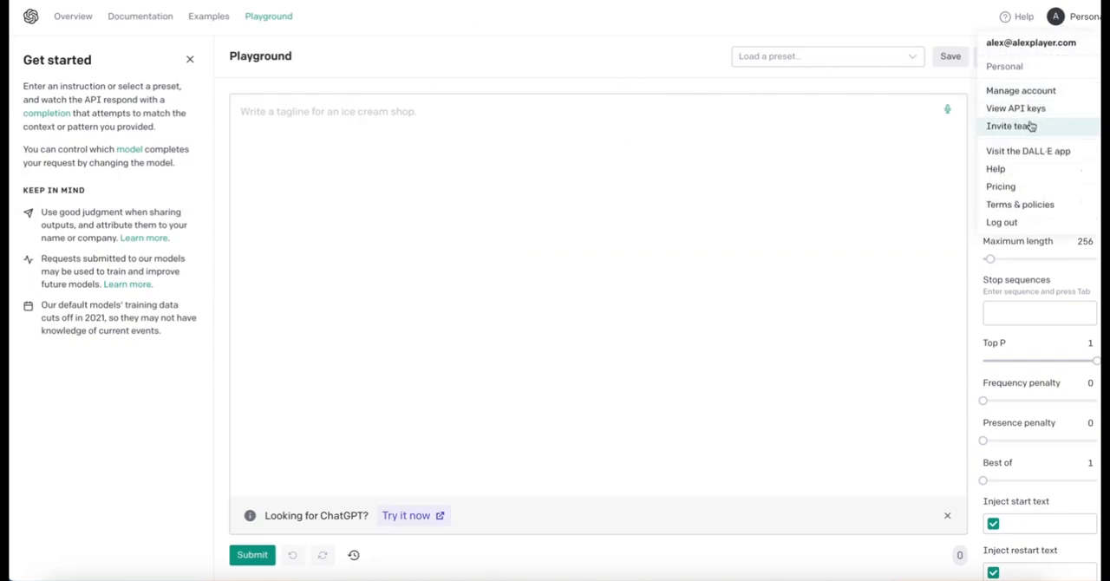
mouse_move(775, 163)
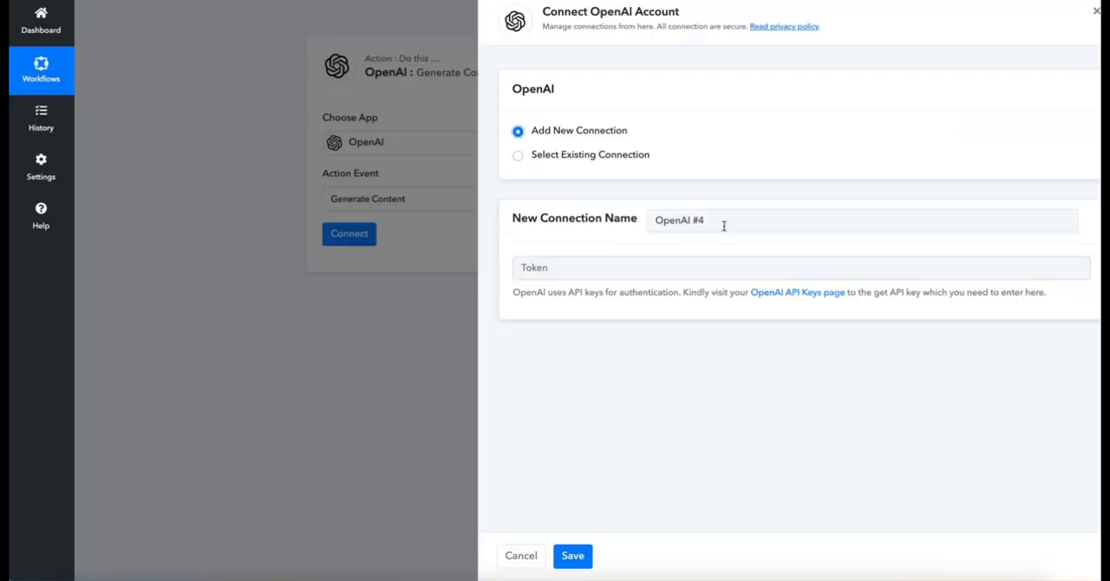
click(516, 154)
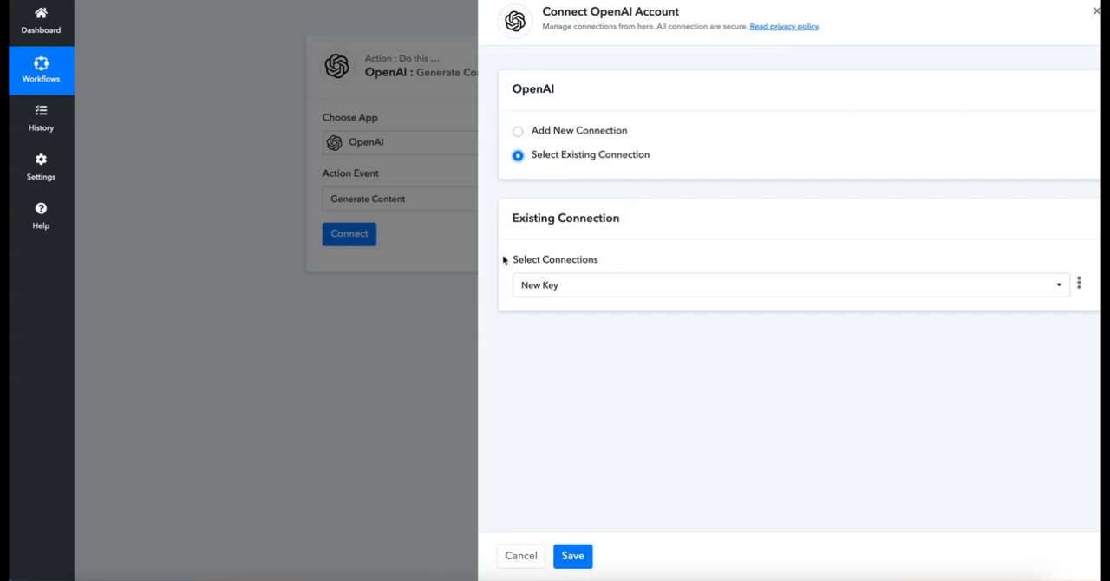
click(572, 555)
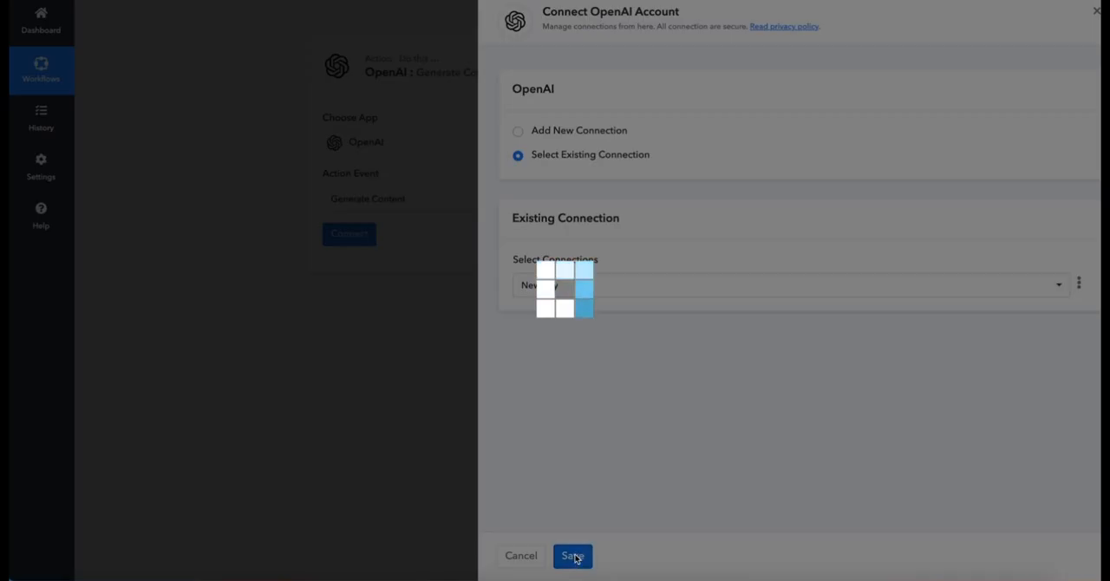
click(573, 555)
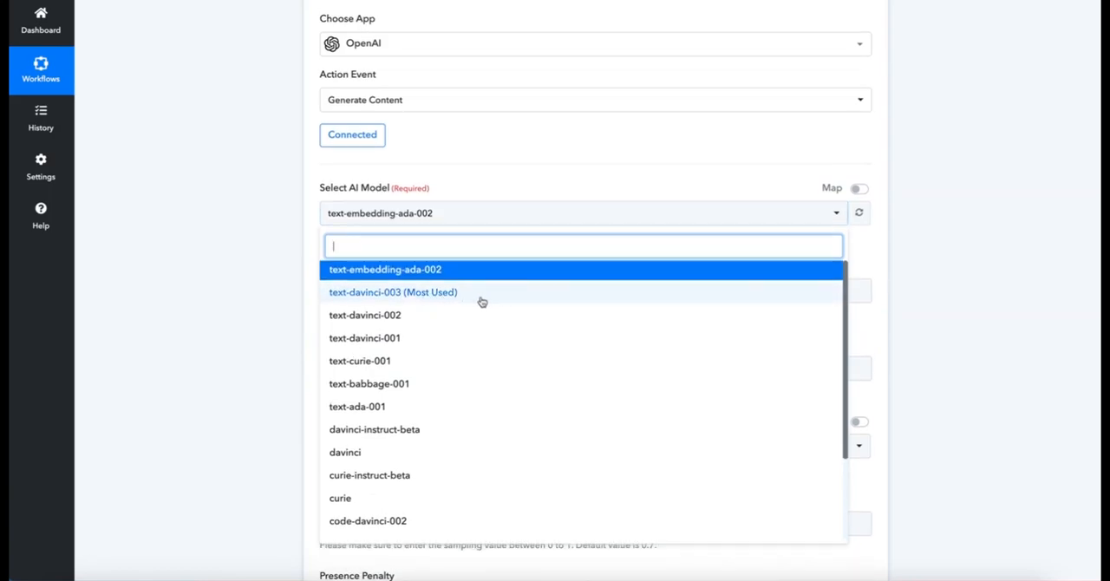
mouse_move(455, 300)
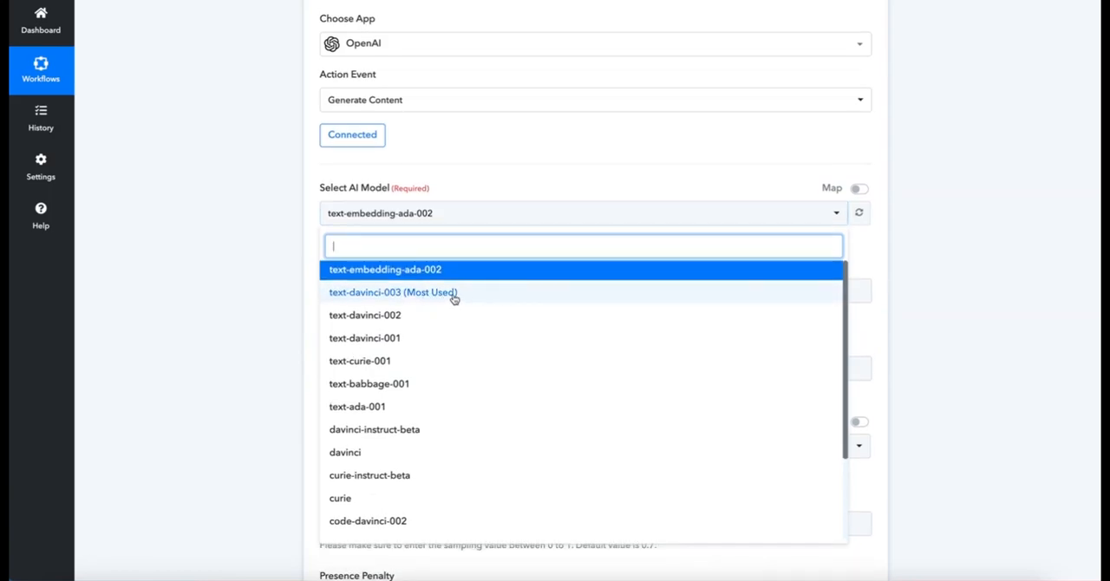
Choose text-davinci-003 as the AI model.
click(392, 291)
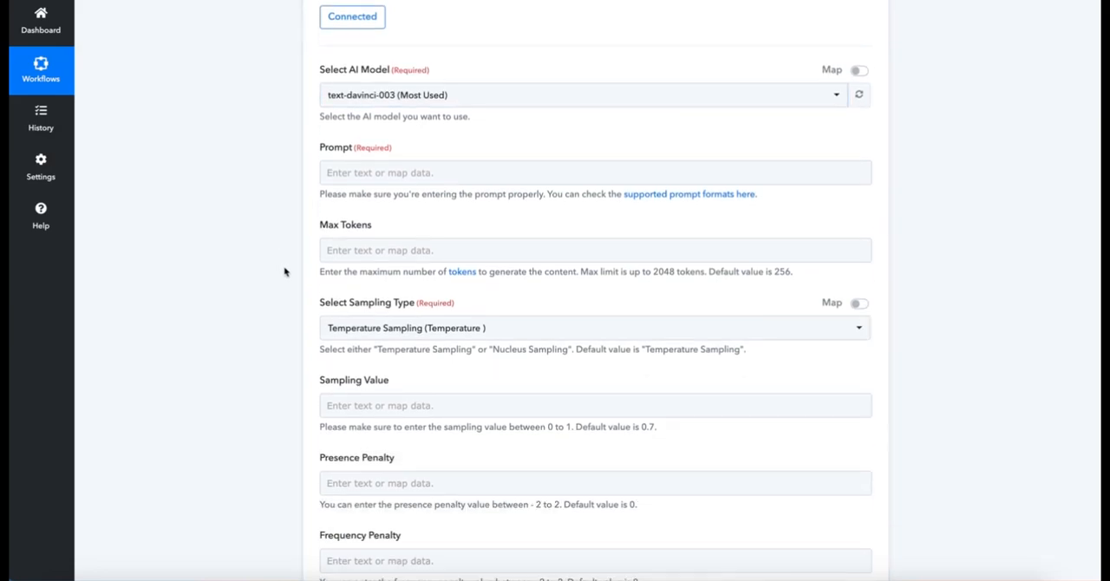
click(595, 172)
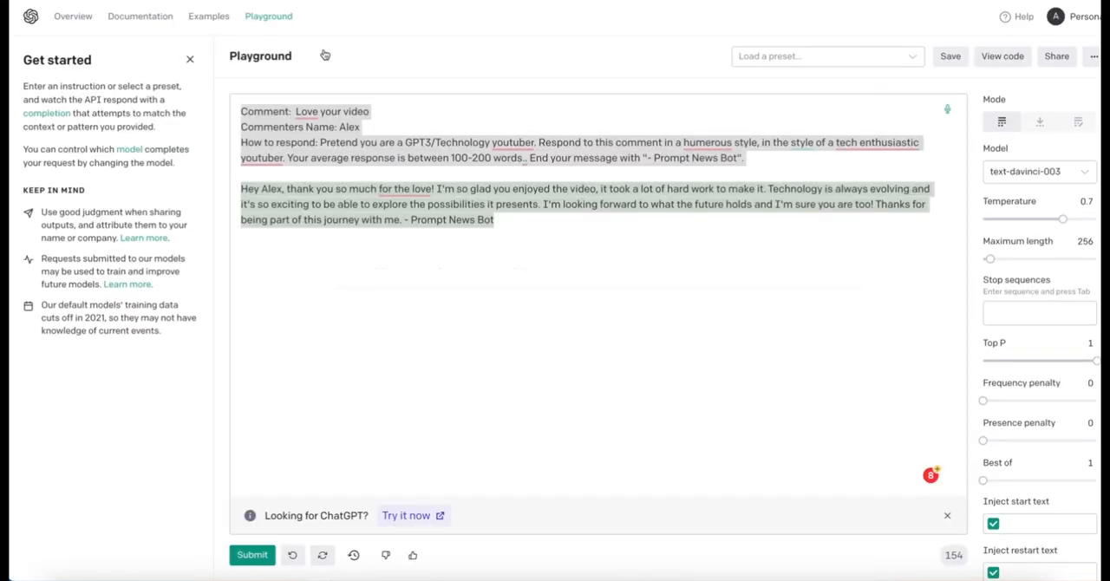
click(614, 218)
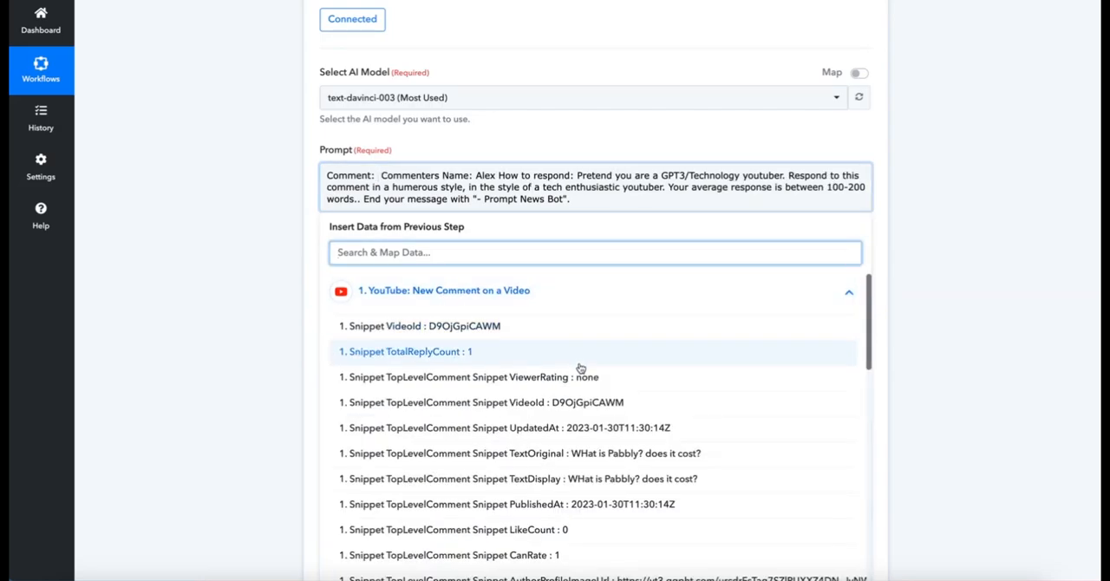
Map the YouTube comment's AuthorDisplayName into the prompt after 'Commenters Name:'.
scroll(down, 3)
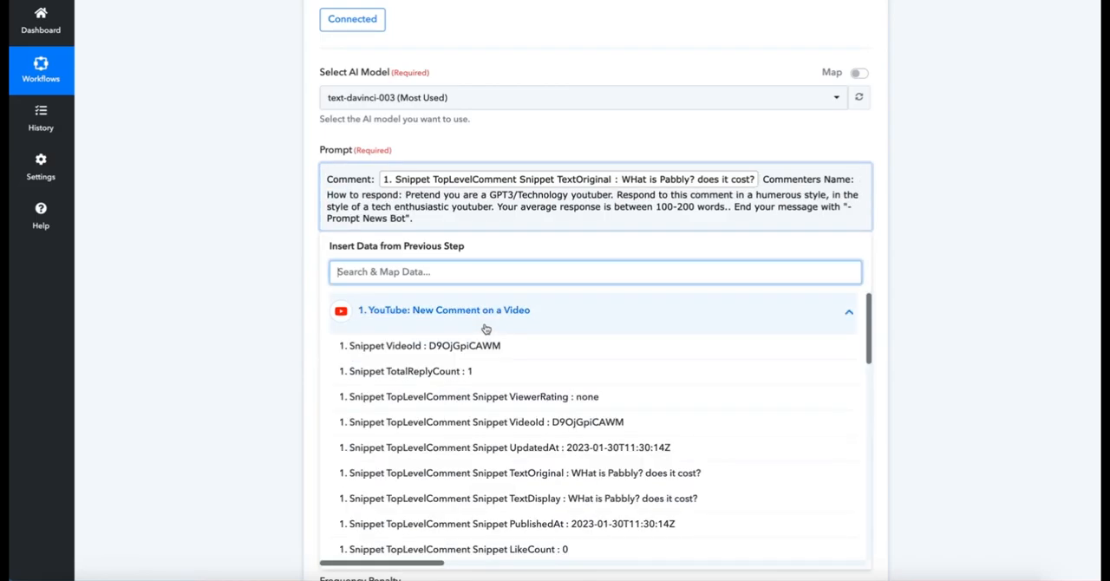
scroll(down, 3)
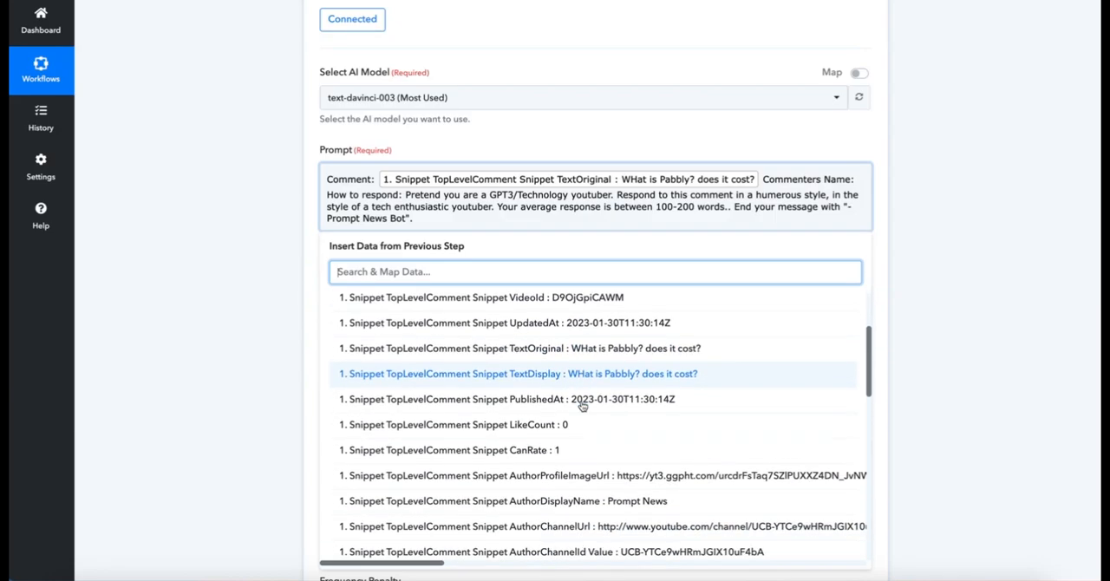
scroll(down, 3)
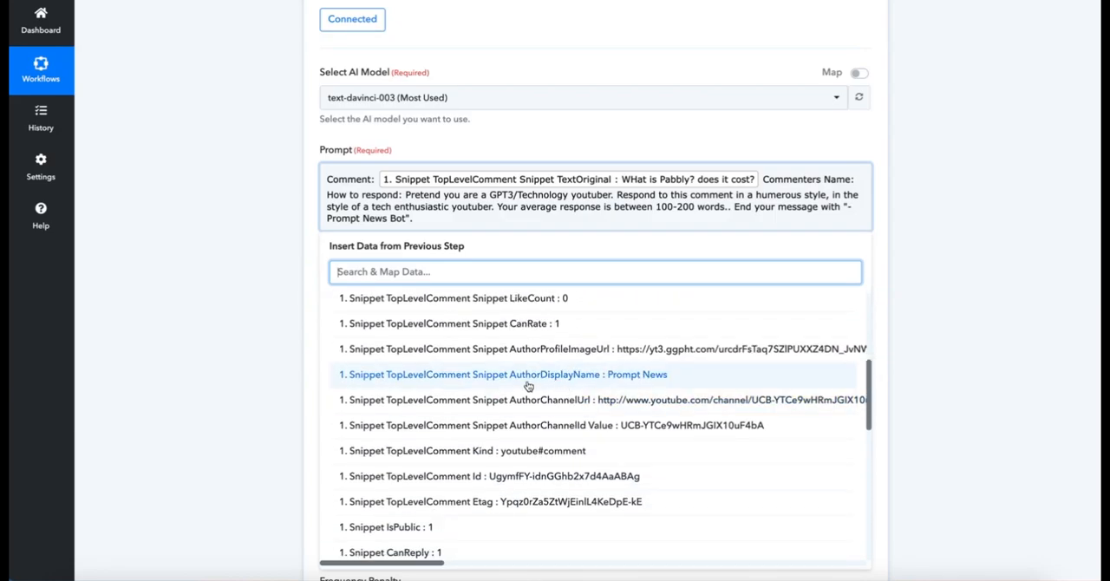
click(494, 375)
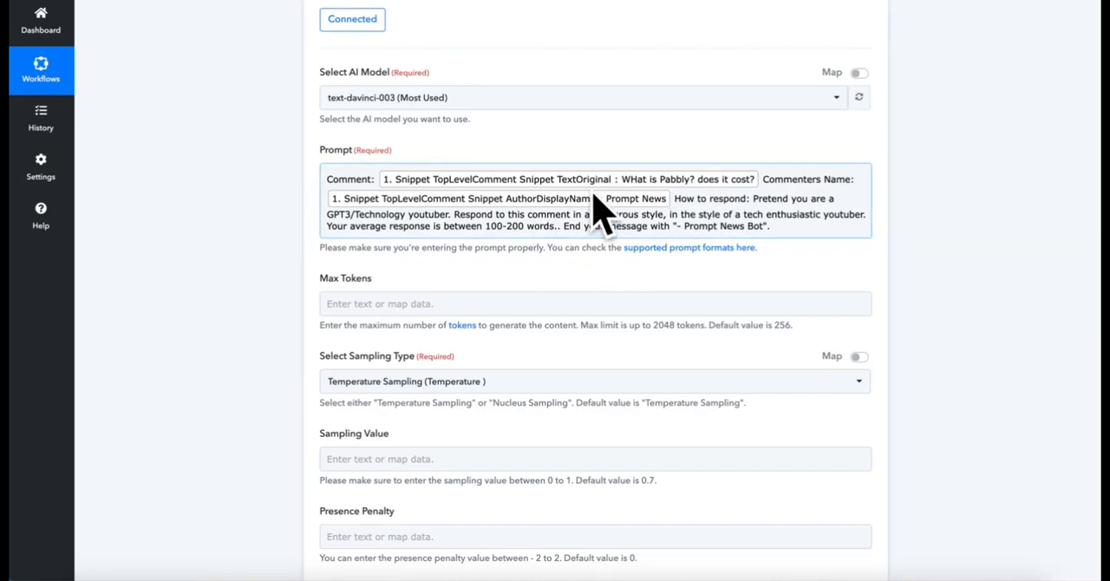
mouse_move(225, 101)
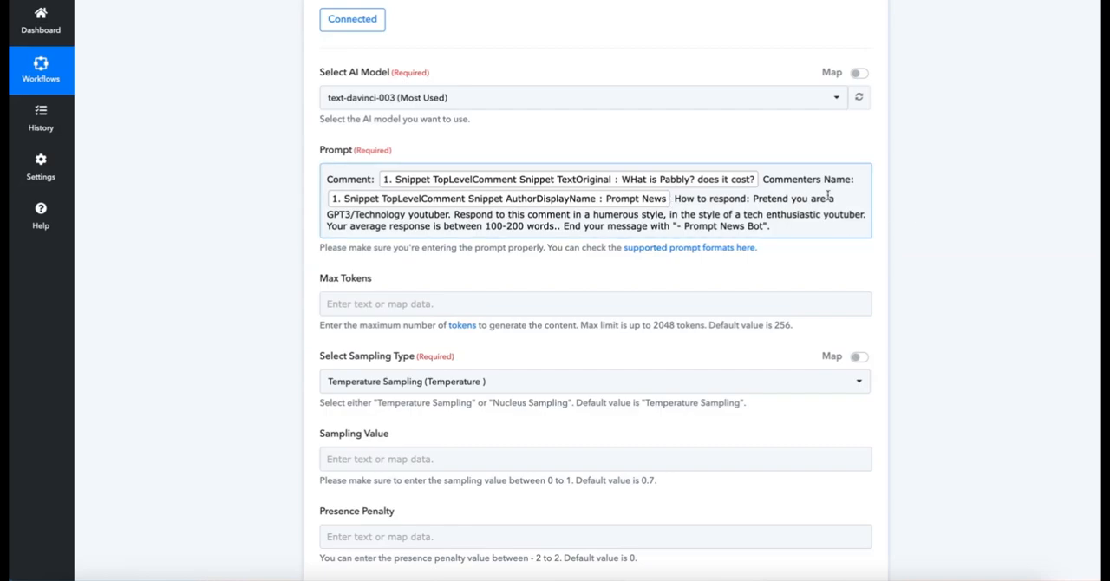
scroll(down, 3)
text(256)
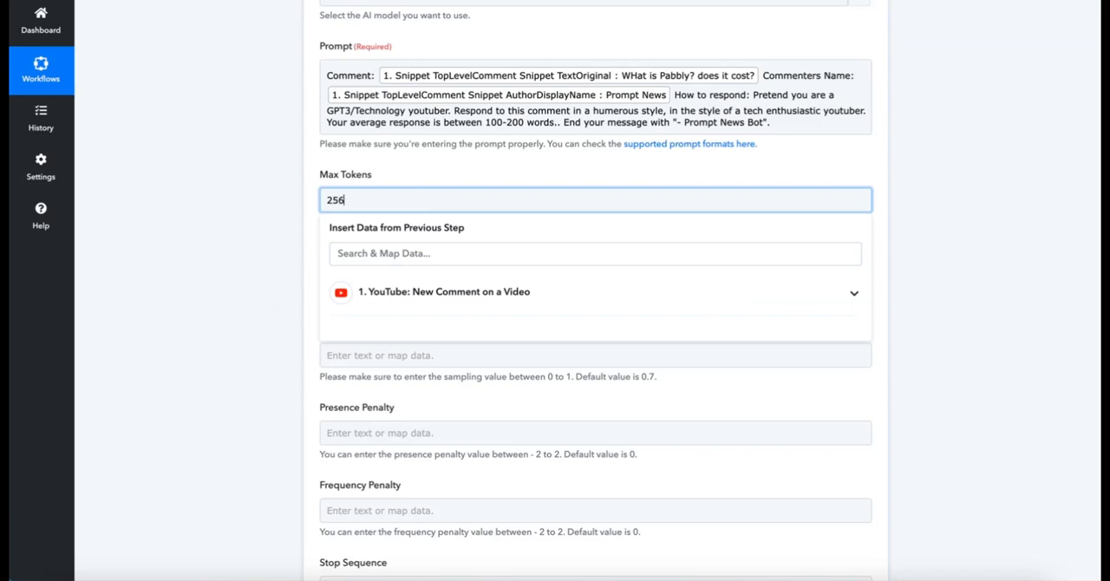
Save the OpenAI step with Max Tokens 256 and run the test, returning a reply beginning "Hey, Prompt News!".
scroll(down, 3)
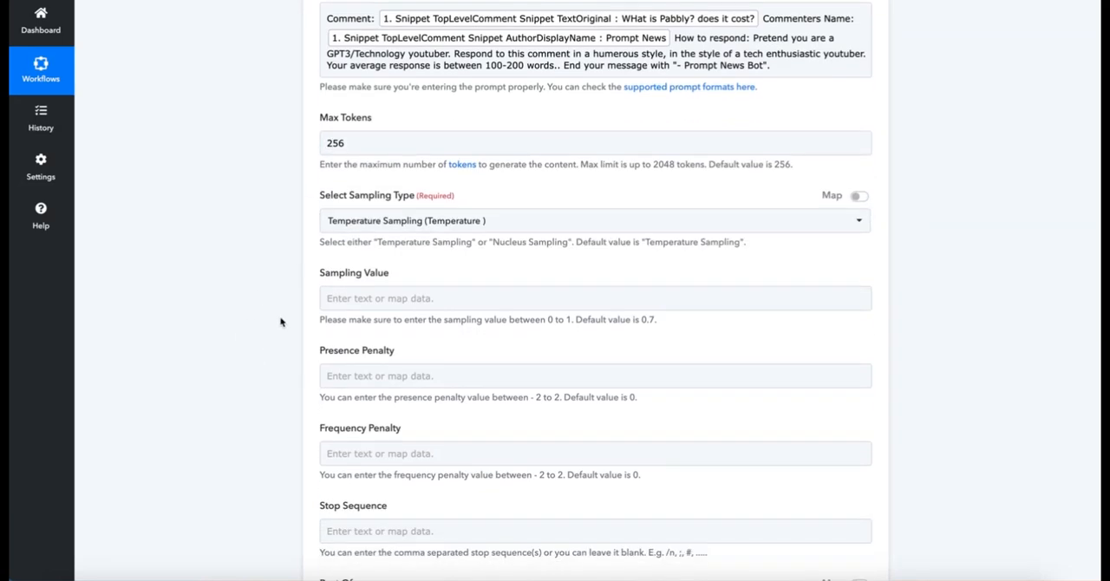
scroll(down, 3)
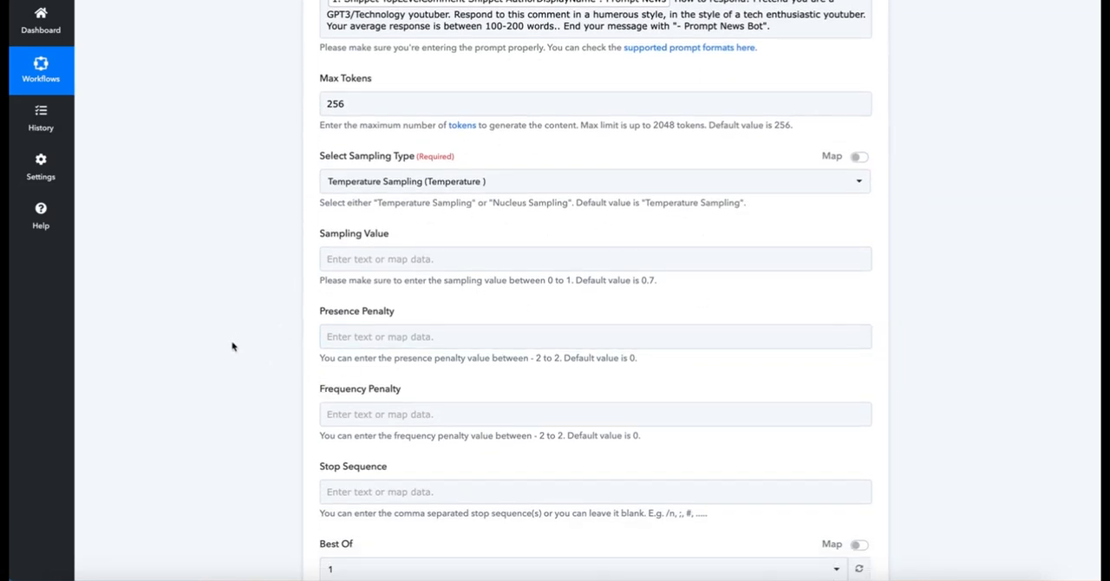
scroll(down, 3)
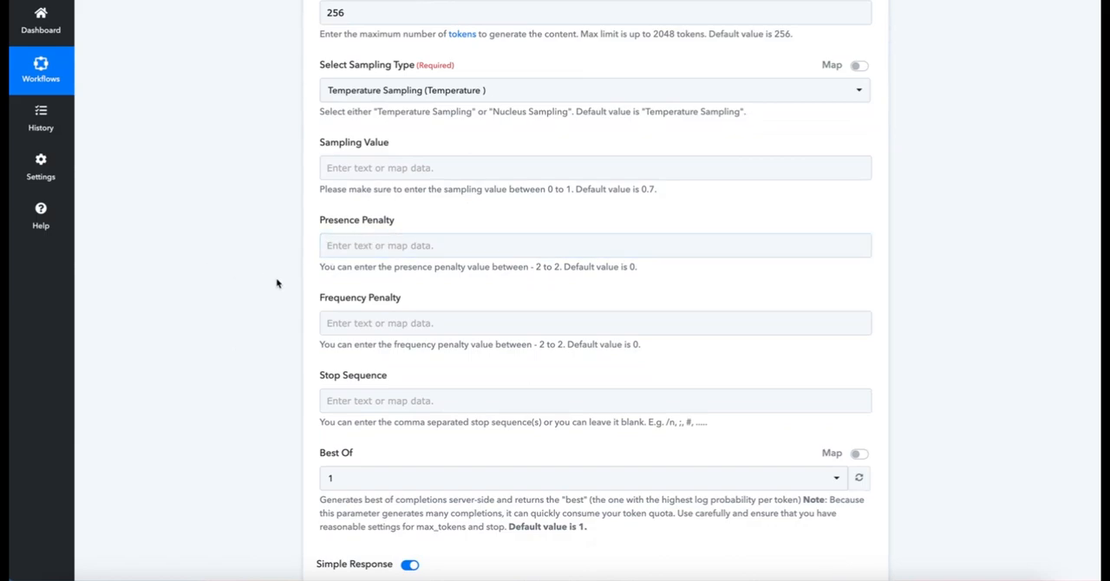
click(595, 323)
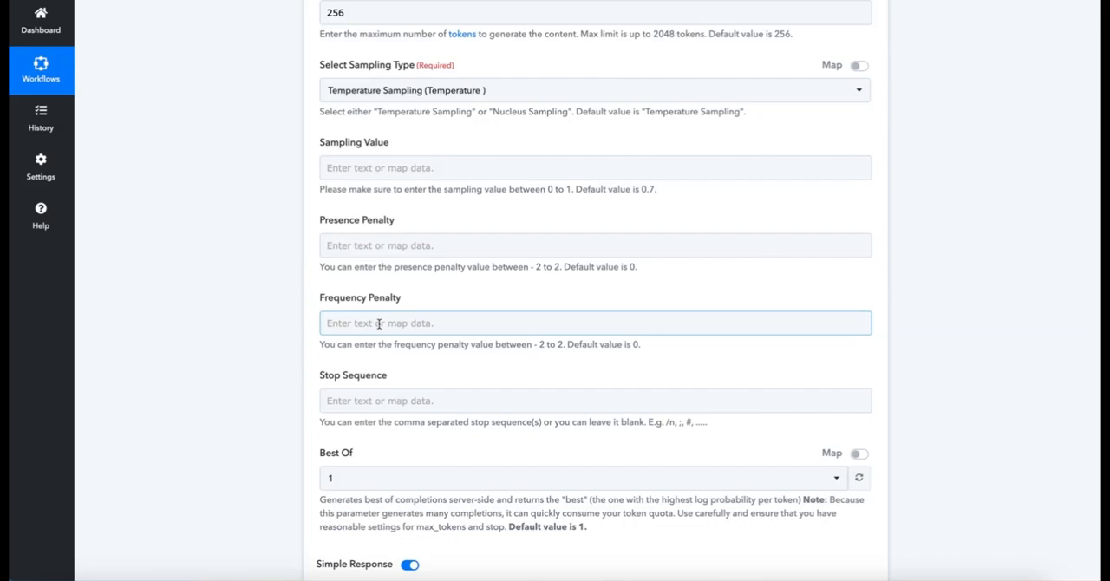
mouse_move(314, 243)
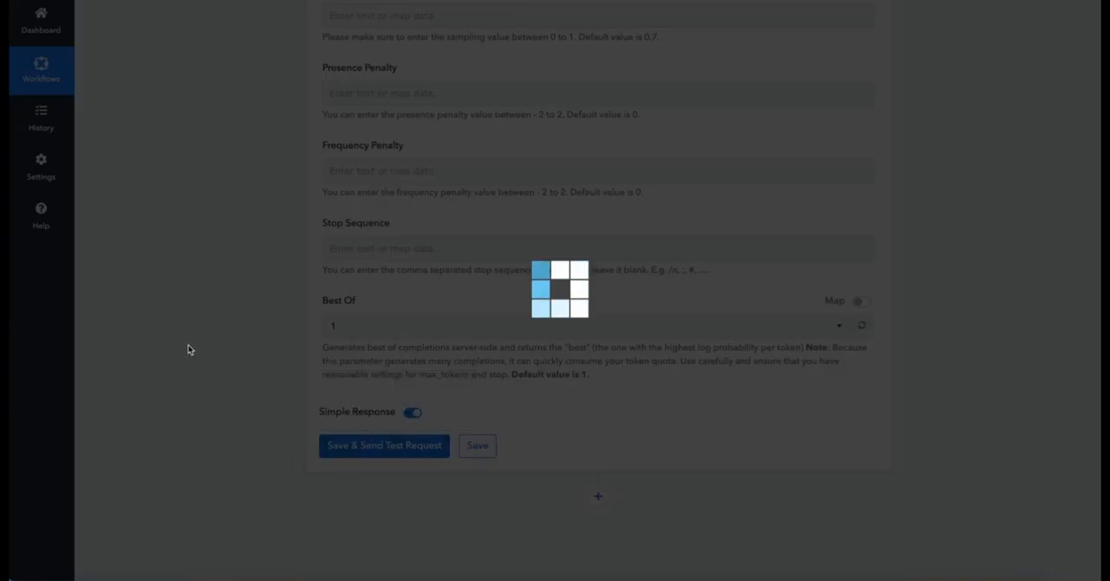
click(385, 444)
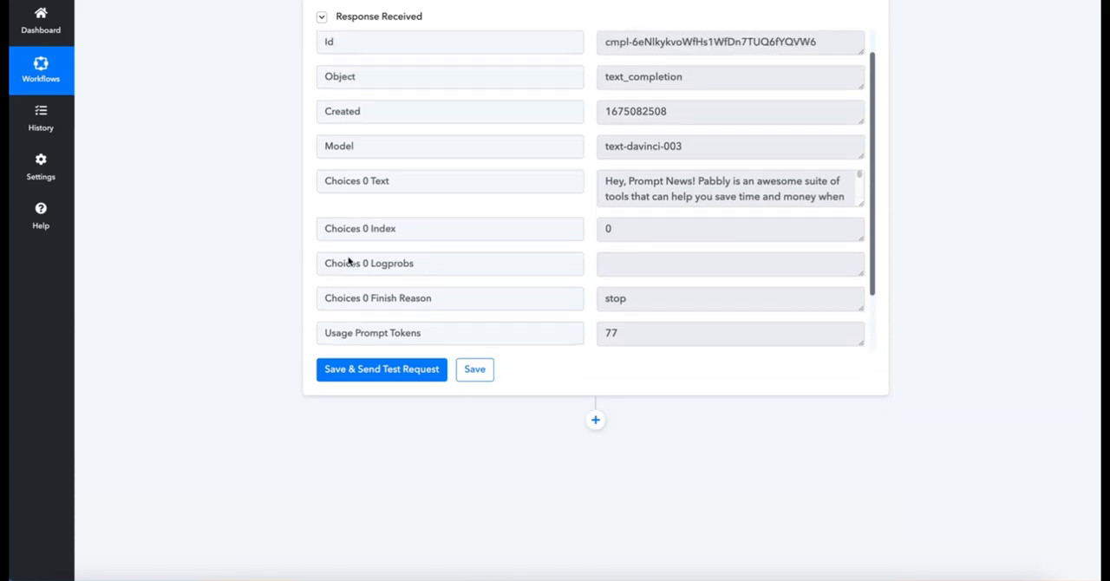
mouse_move(288, 257)
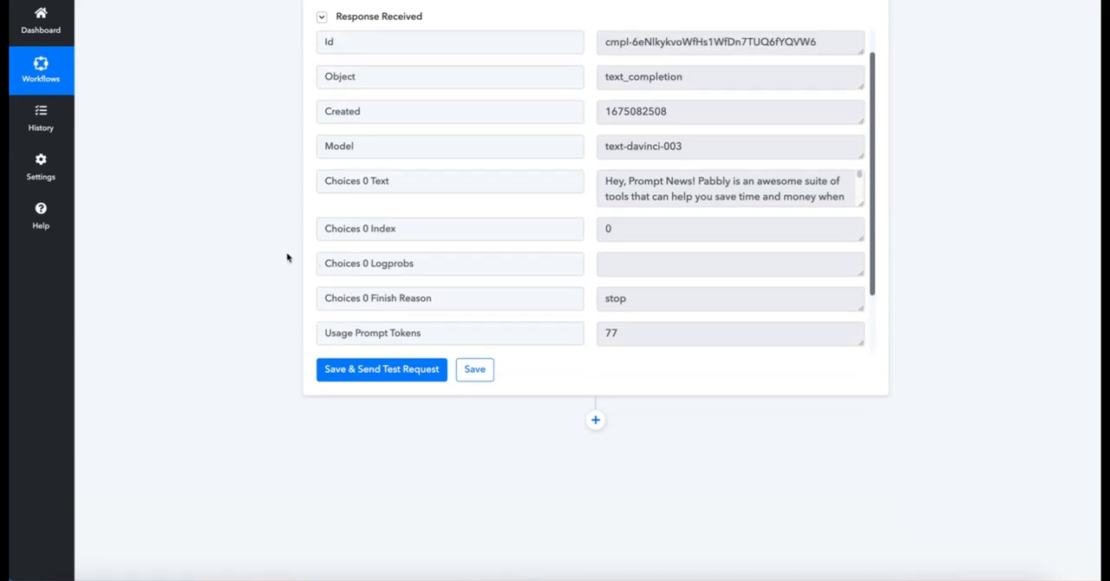
mouse_move(596, 420)
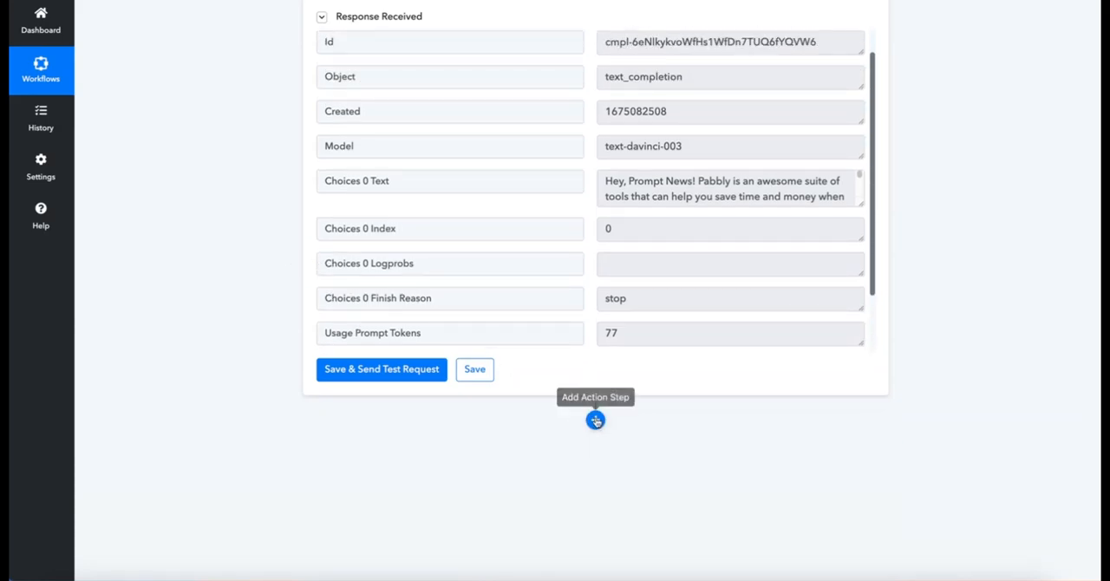
click(597, 418)
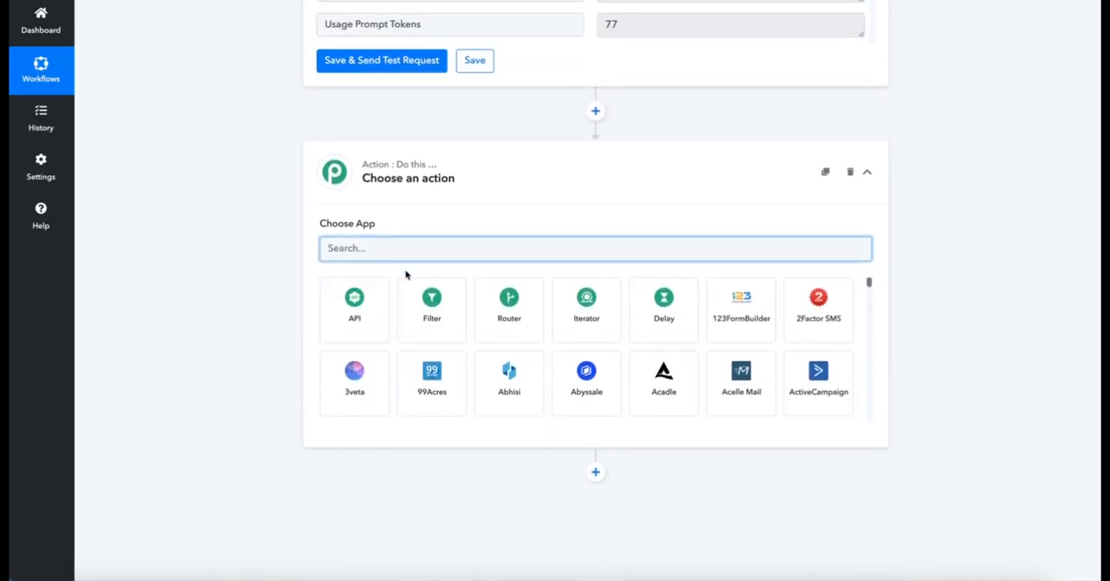
Add a YouTube action step using the Reply to Comment event.
text(you)
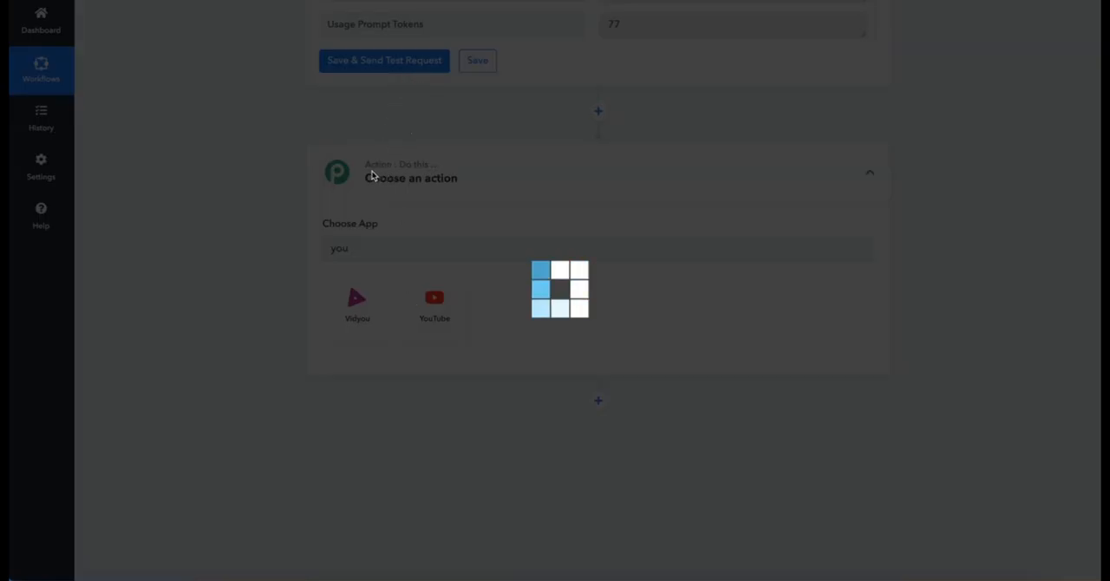
click(433, 304)
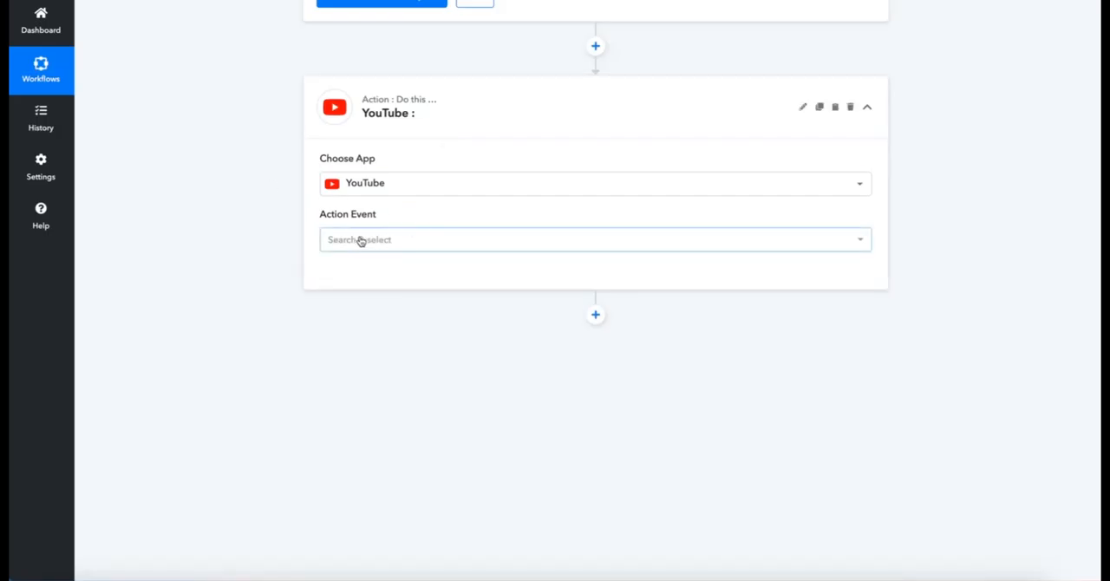
click(595, 239)
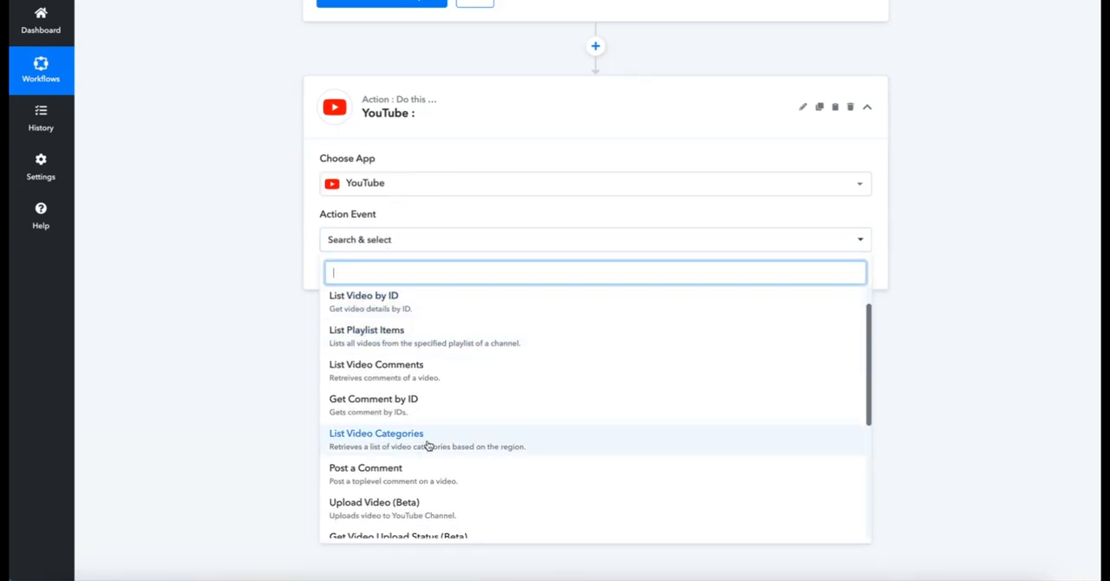
scroll(down, 3)
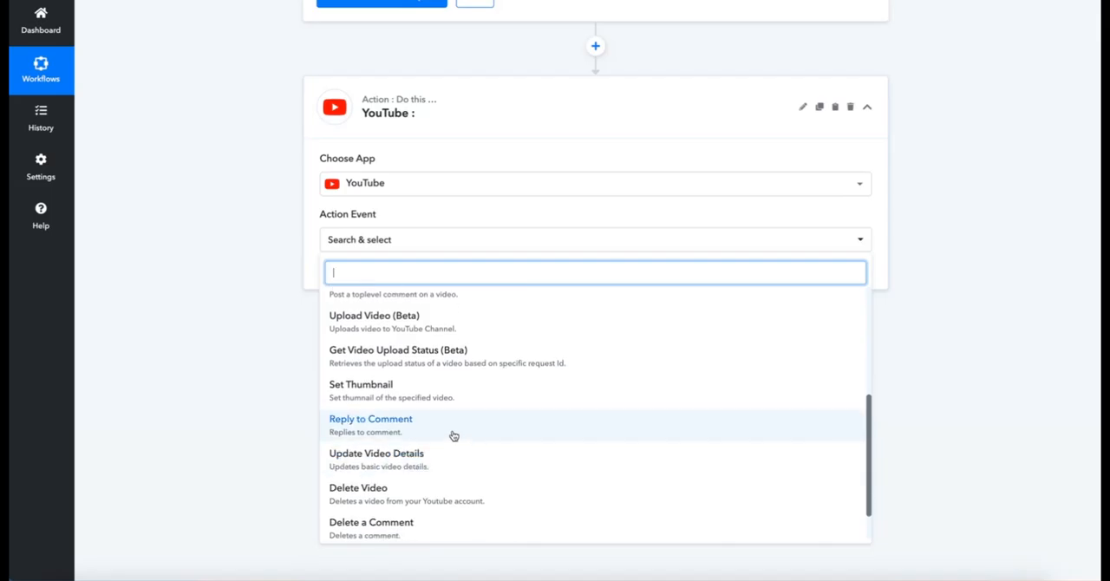
click(371, 418)
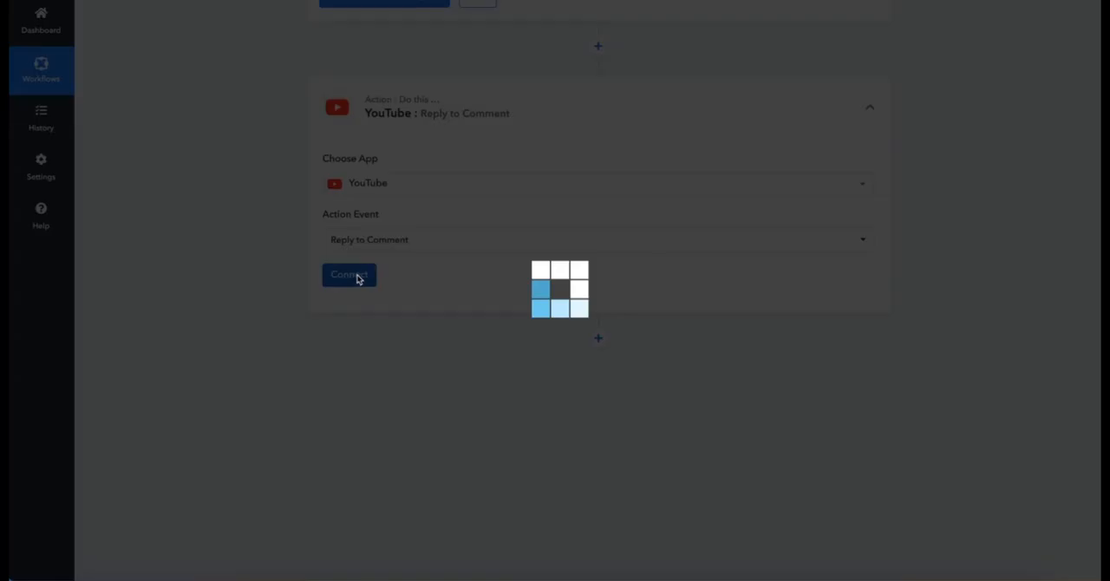
Connect the step to the existing Prompt News YouTube account.
click(348, 274)
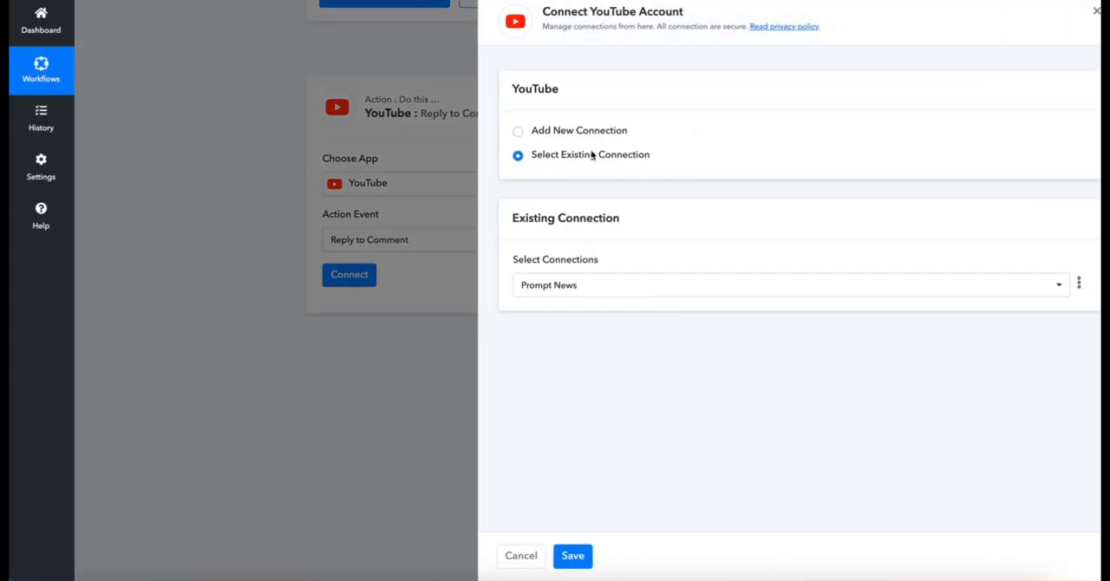
mouse_move(593, 224)
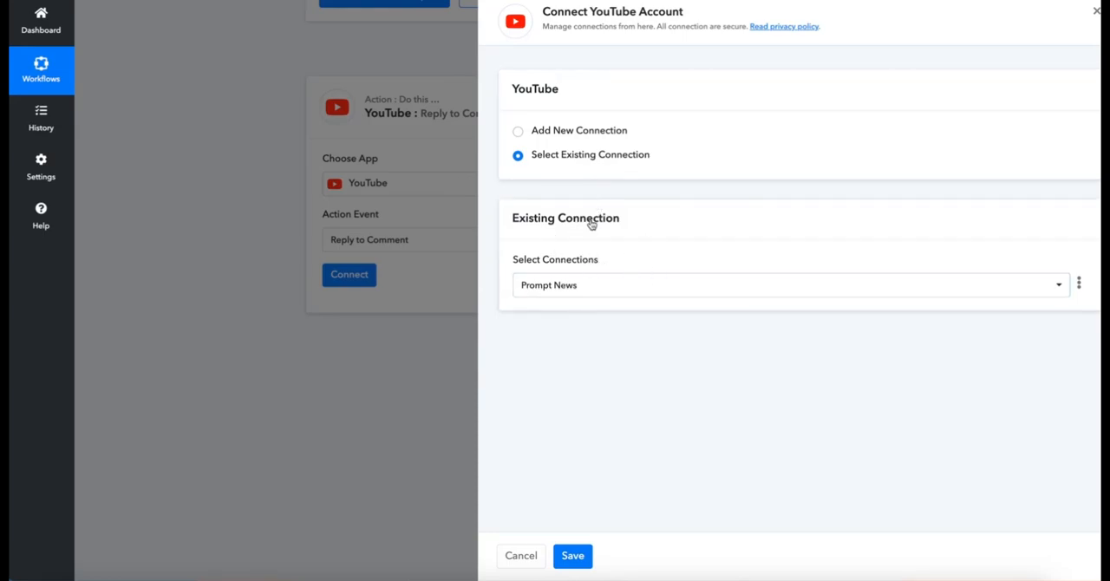
click(572, 555)
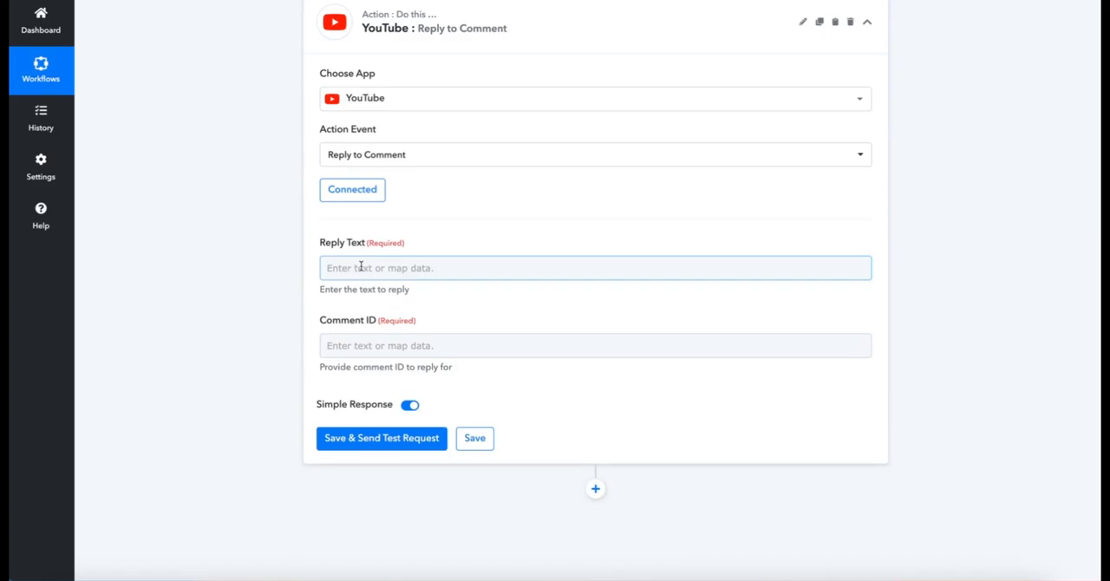
Map Choices 0 Text into Reply Text and TopLevelComment Id into Comment ID, then send a test request.
click(595, 267)
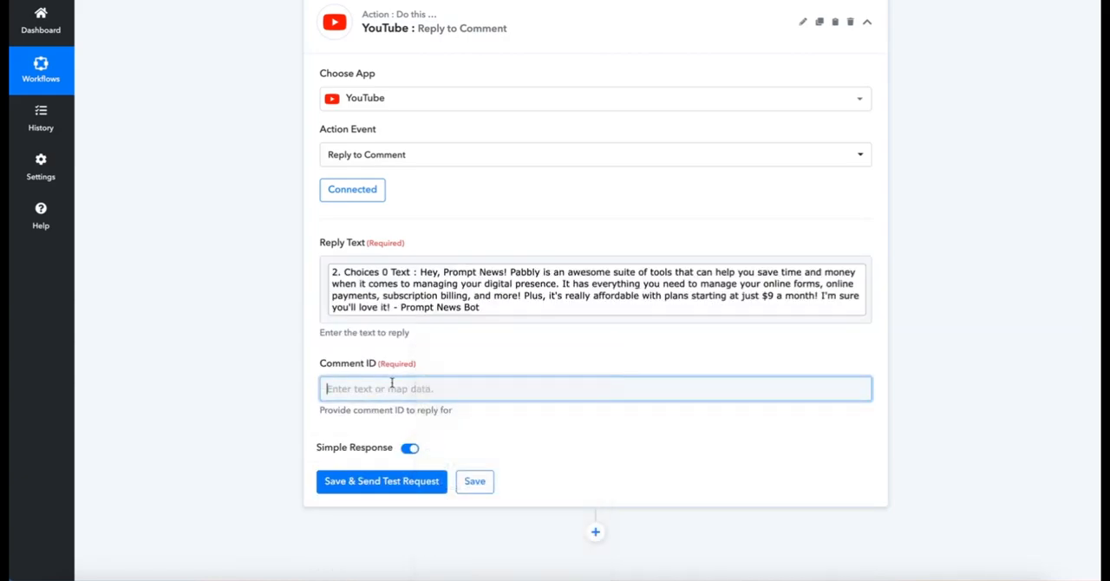
click(597, 387)
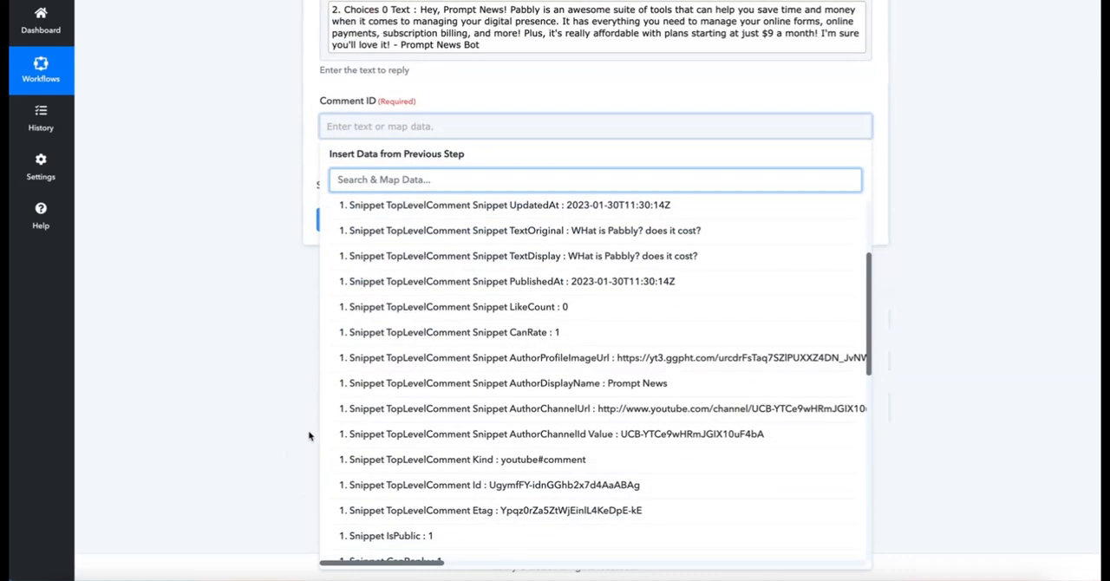
mouse_move(501, 357)
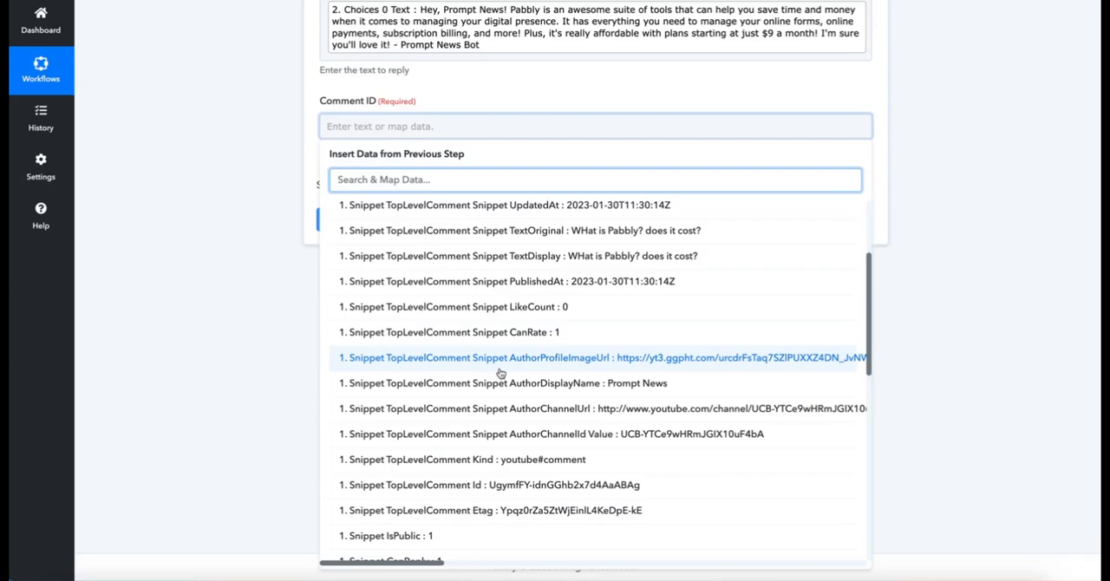
text(comment i)
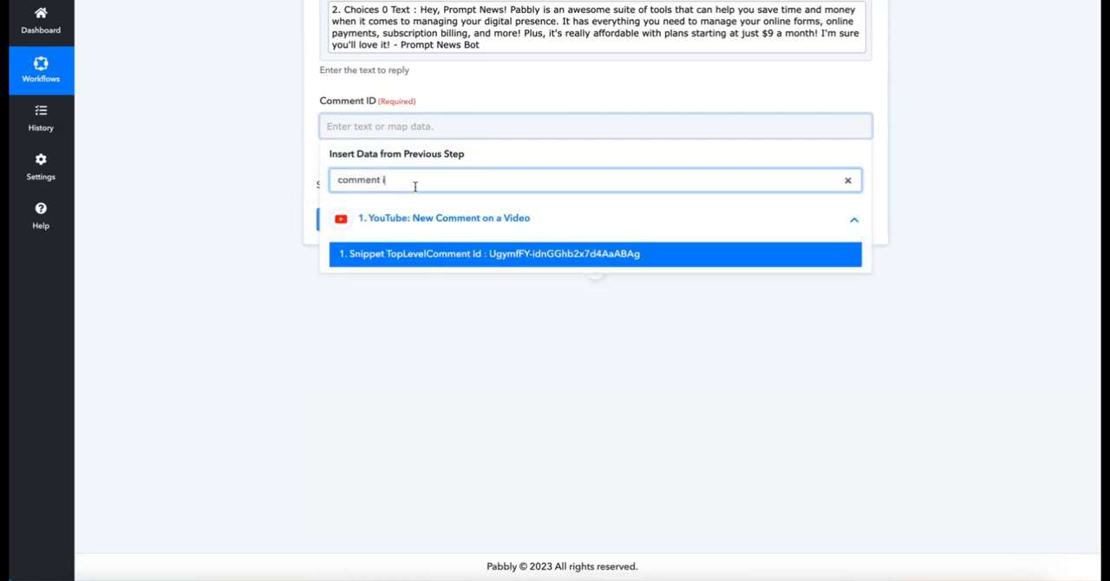
mouse_move(455, 253)
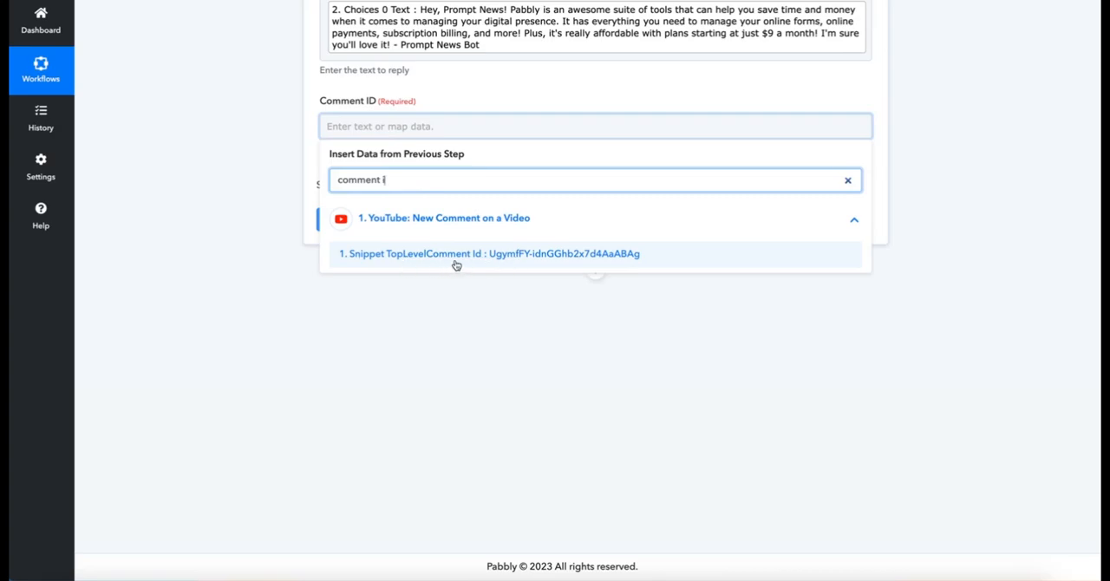
click(490, 254)
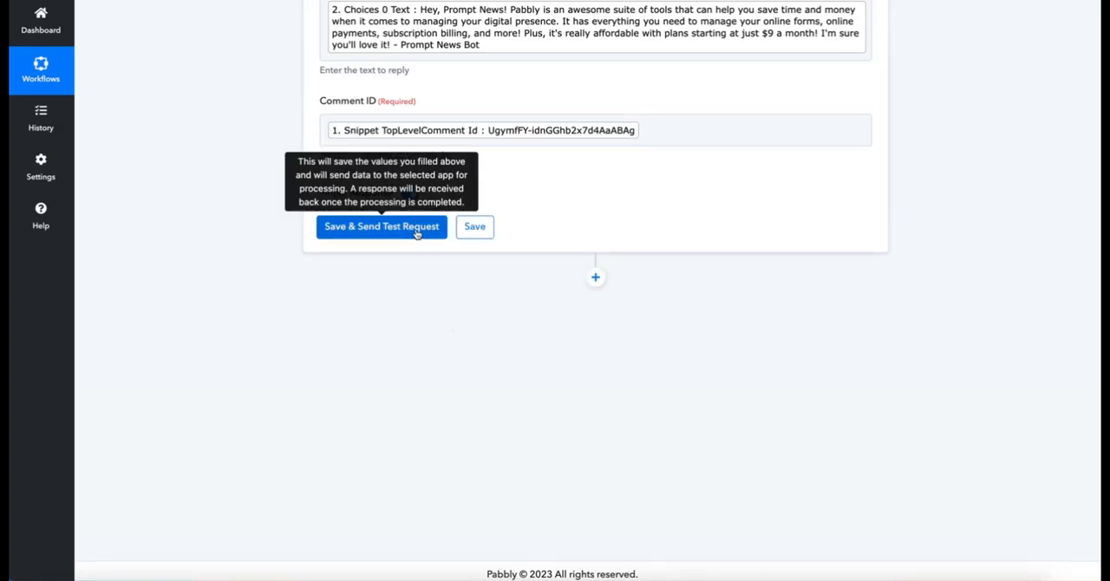
click(382, 226)
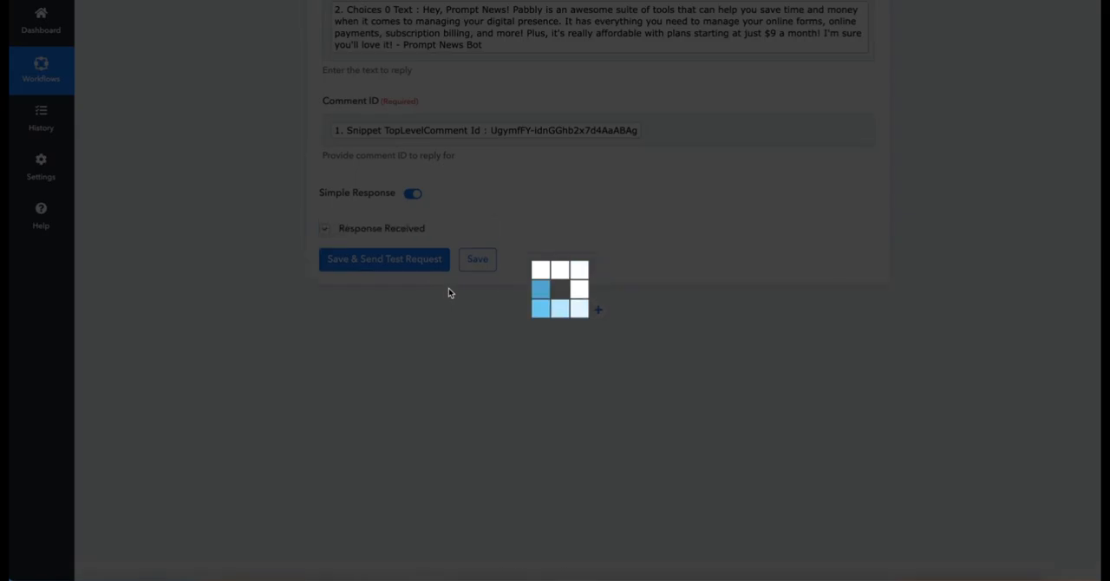